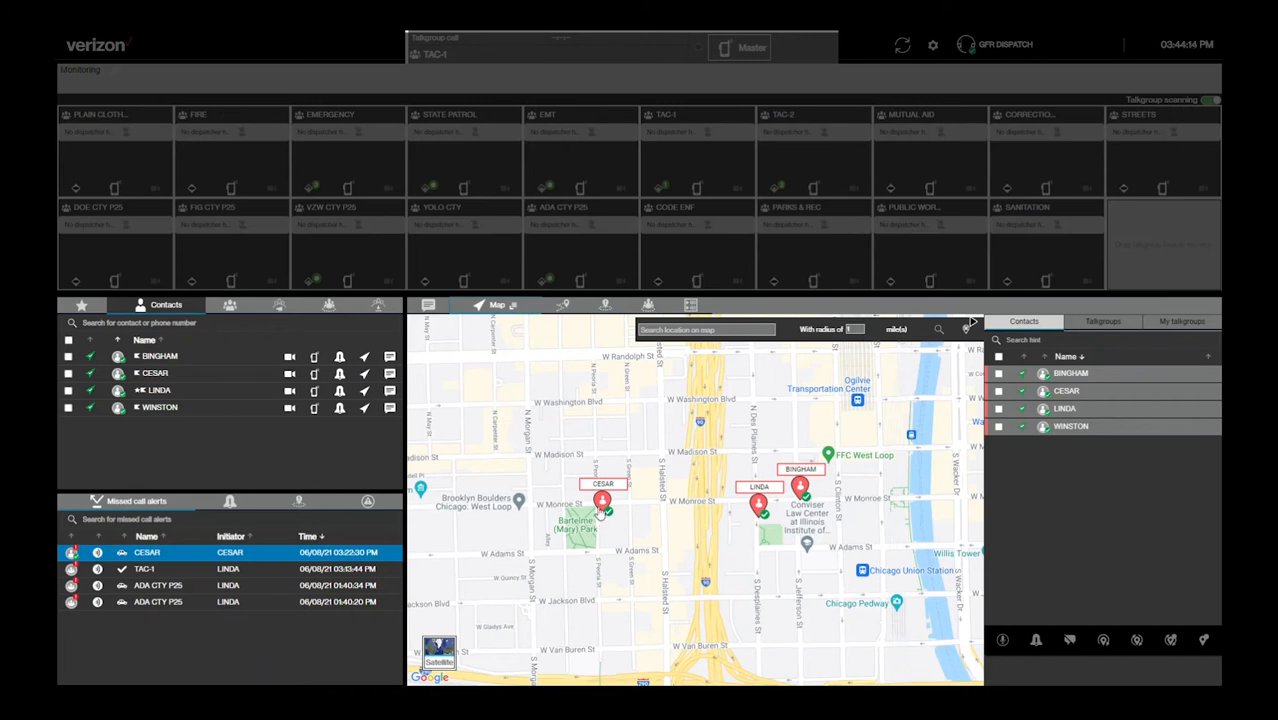
- Locate TAC-1's members, pick LINDA from the Contacts list, and set up a one-to-one call
click(216, 305)
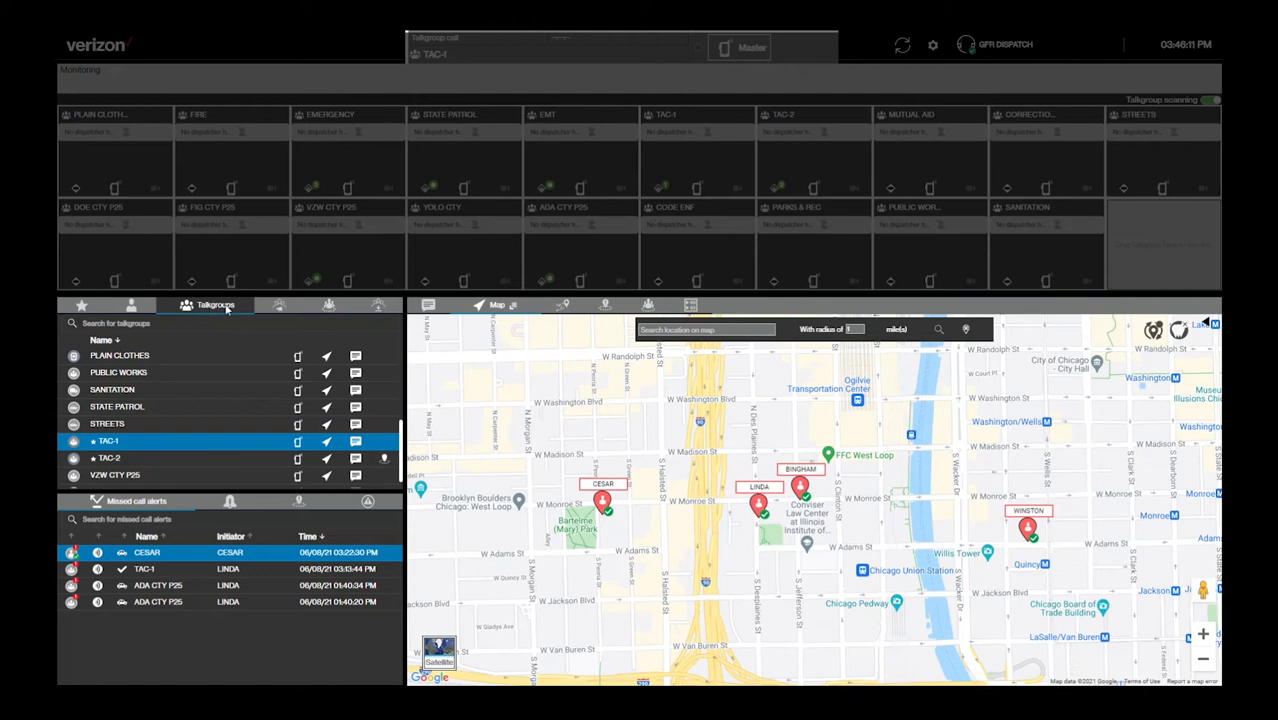
click(327, 441)
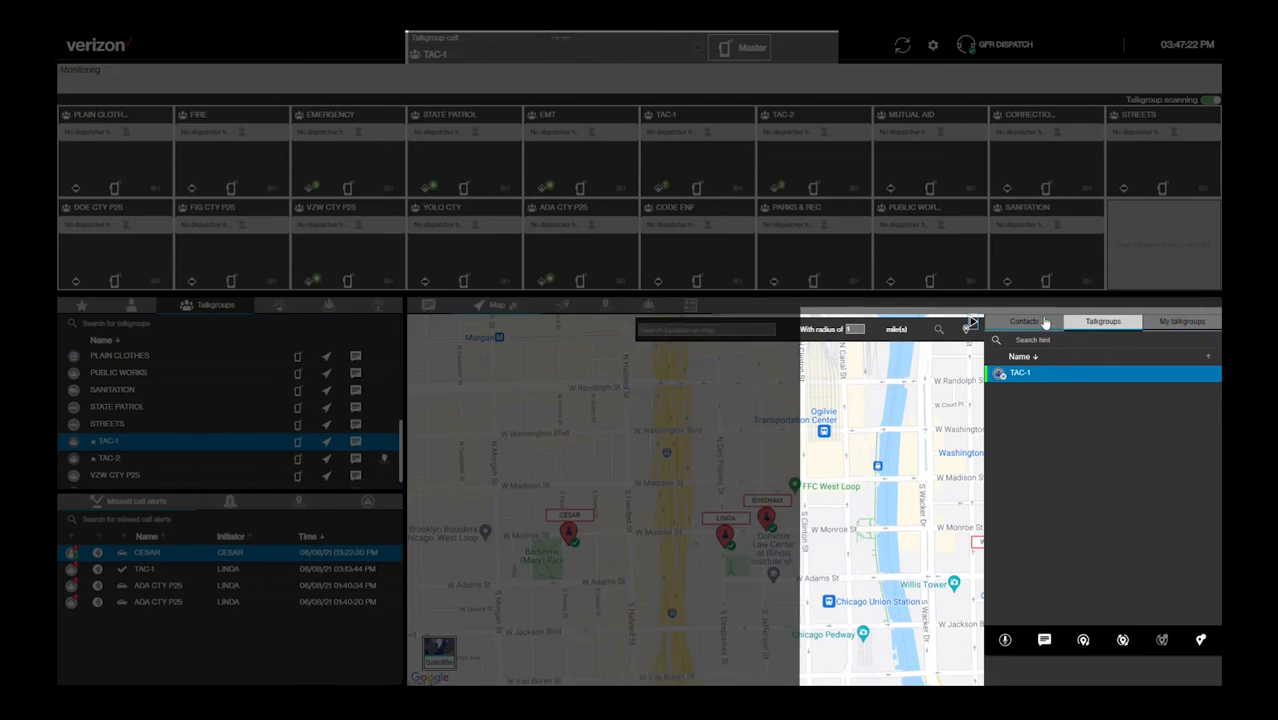
click(1024, 321)
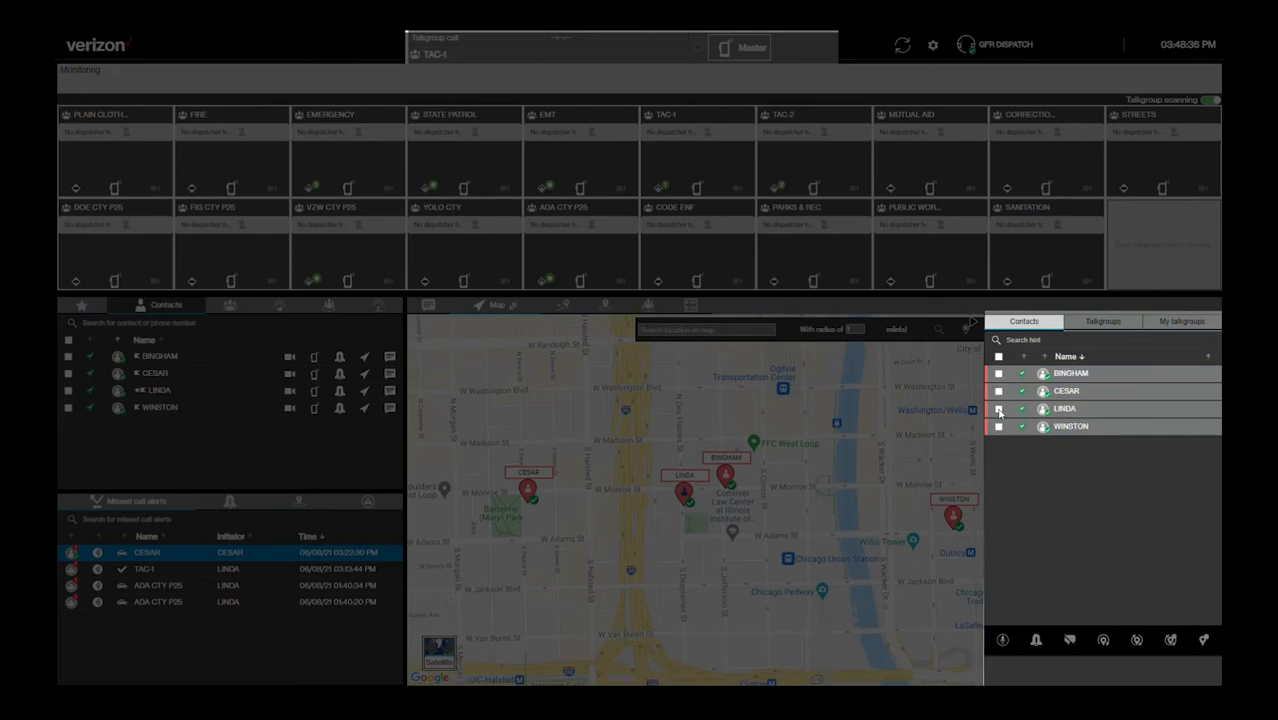
click(997, 408)
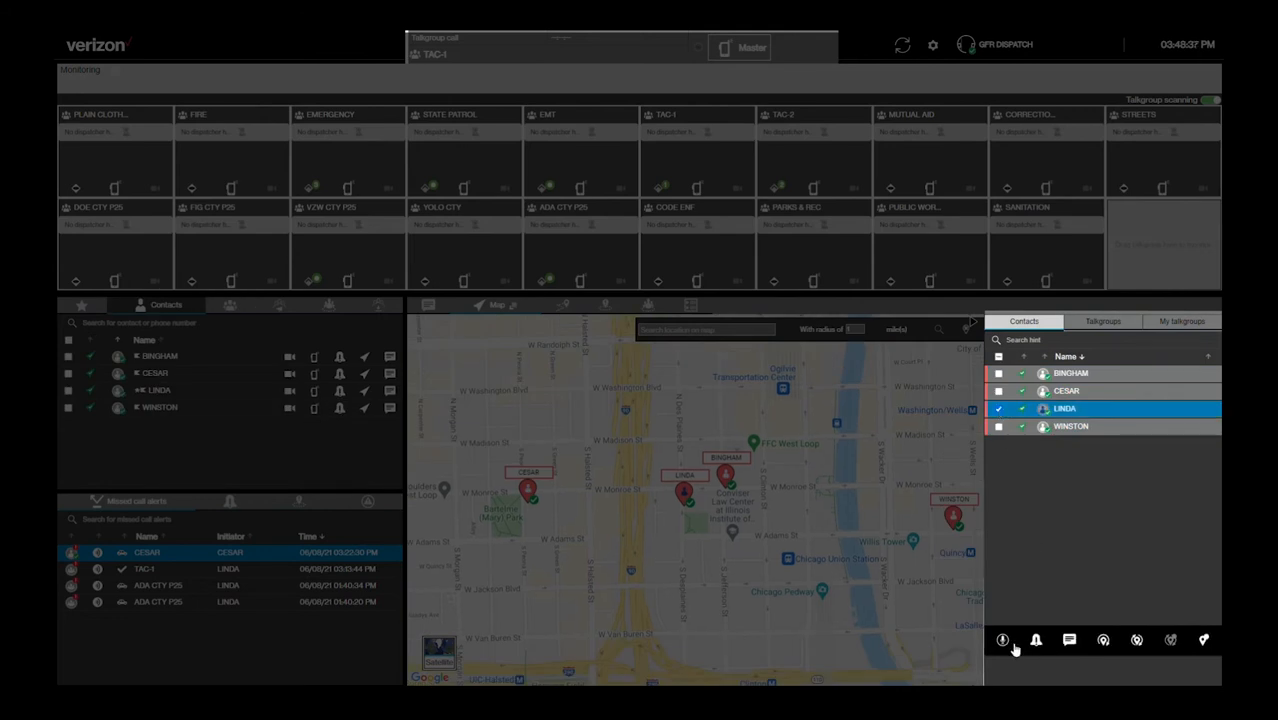
click(1002, 640)
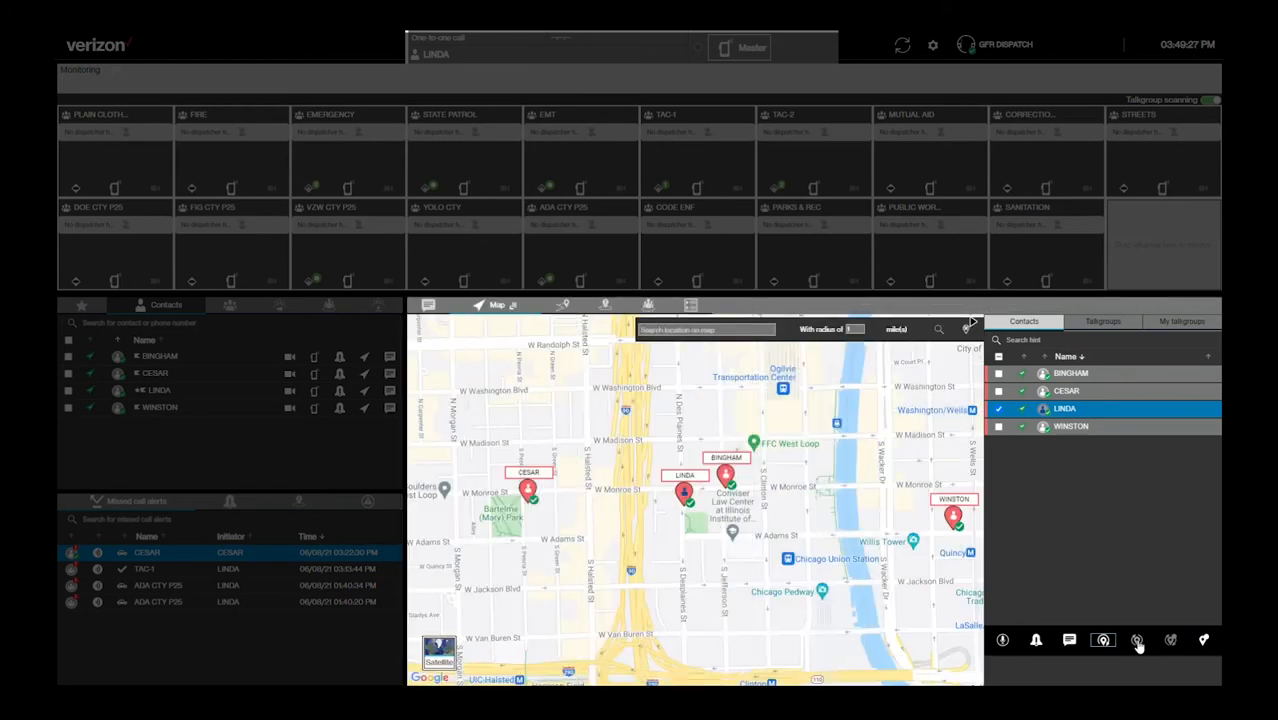
- Show LINDA's info card from her map marker and open her location history
click(685, 491)
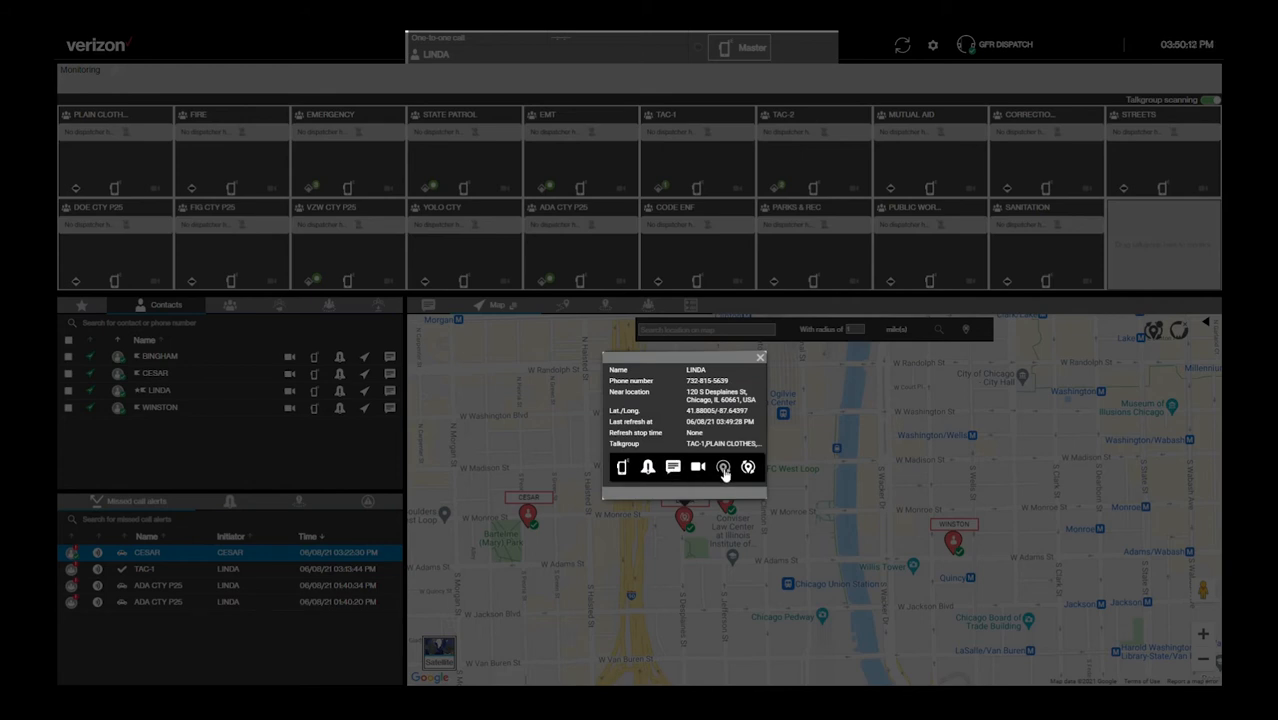
click(760, 357)
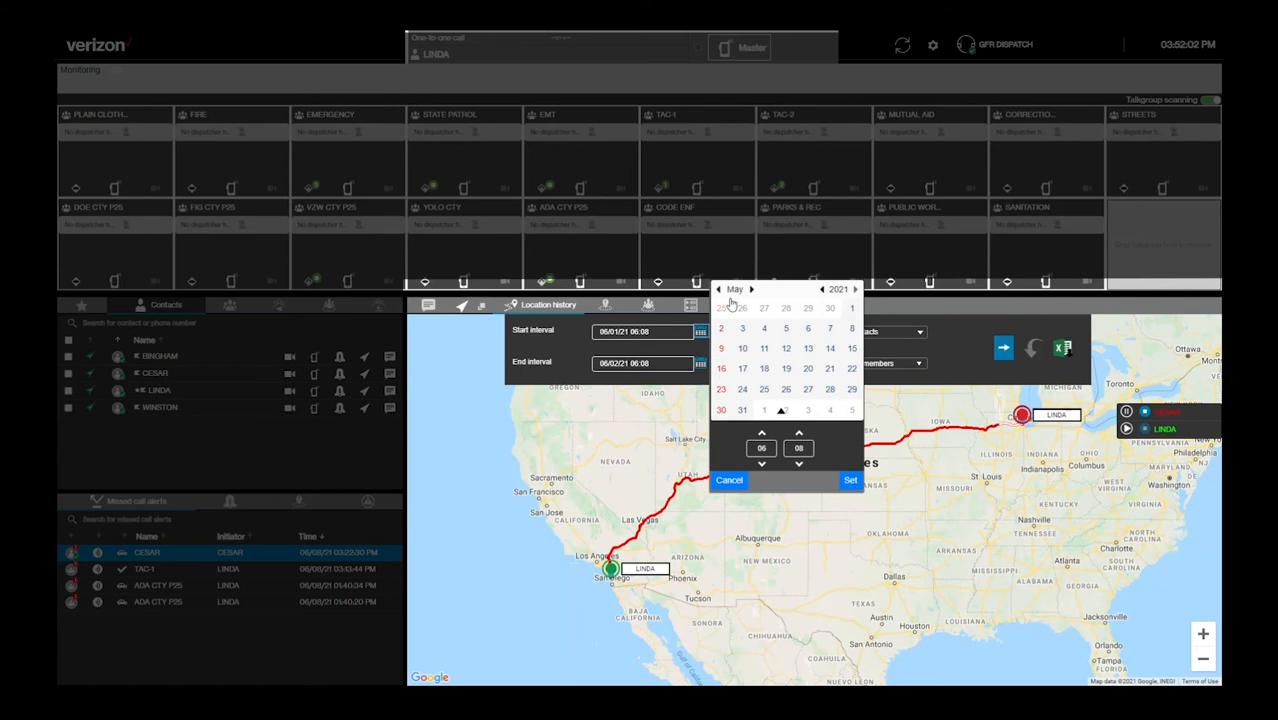
- Set the one-day history interval dates and select CESAR as the member to plot
click(752, 289)
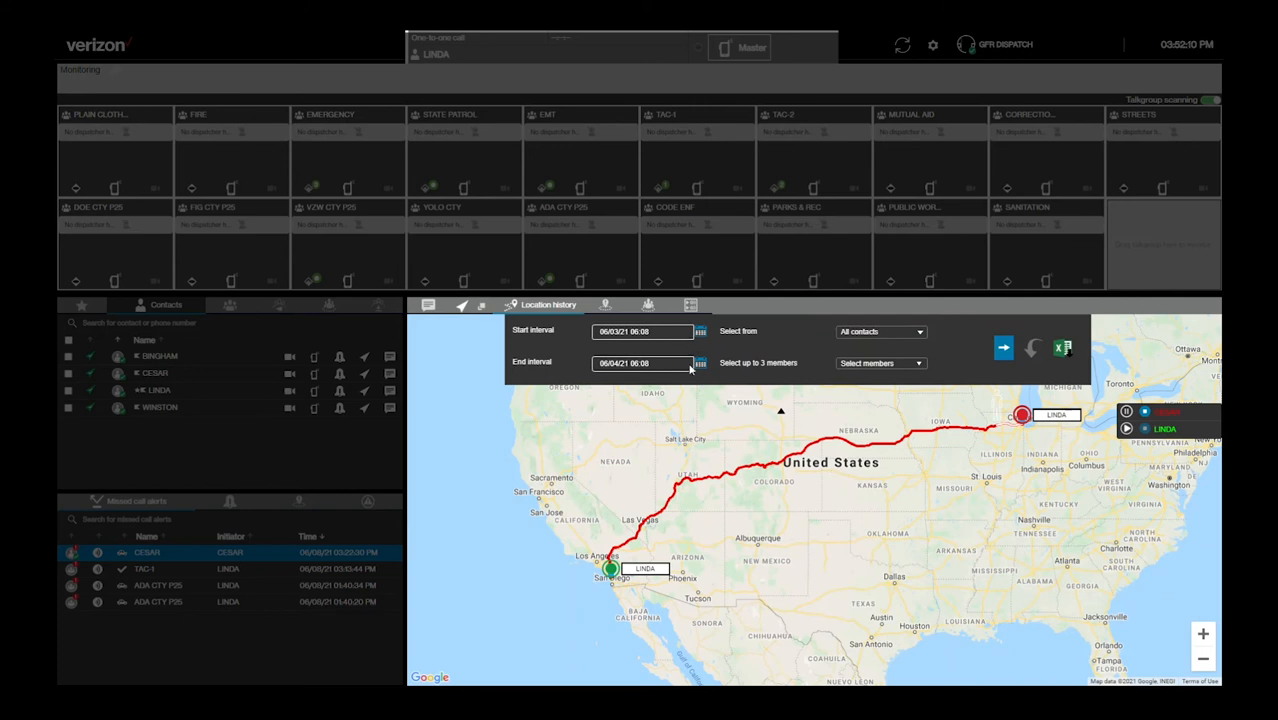
mouse_move(918, 368)
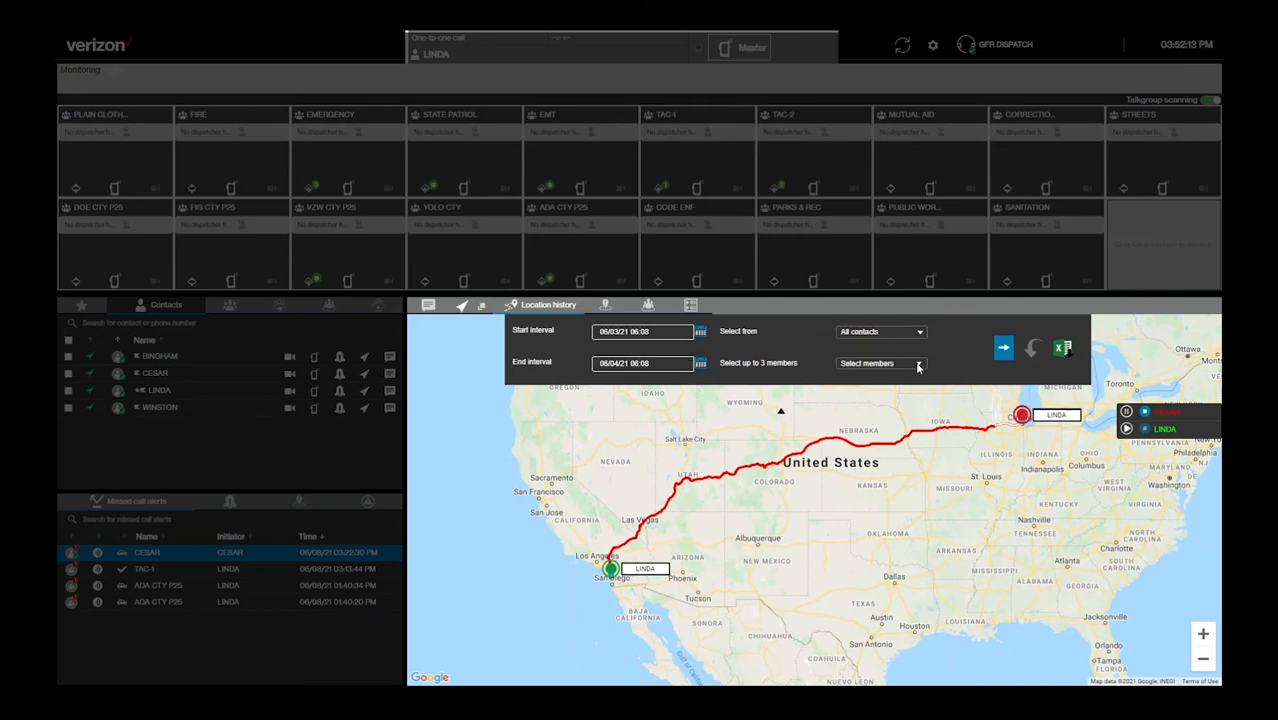
click(879, 363)
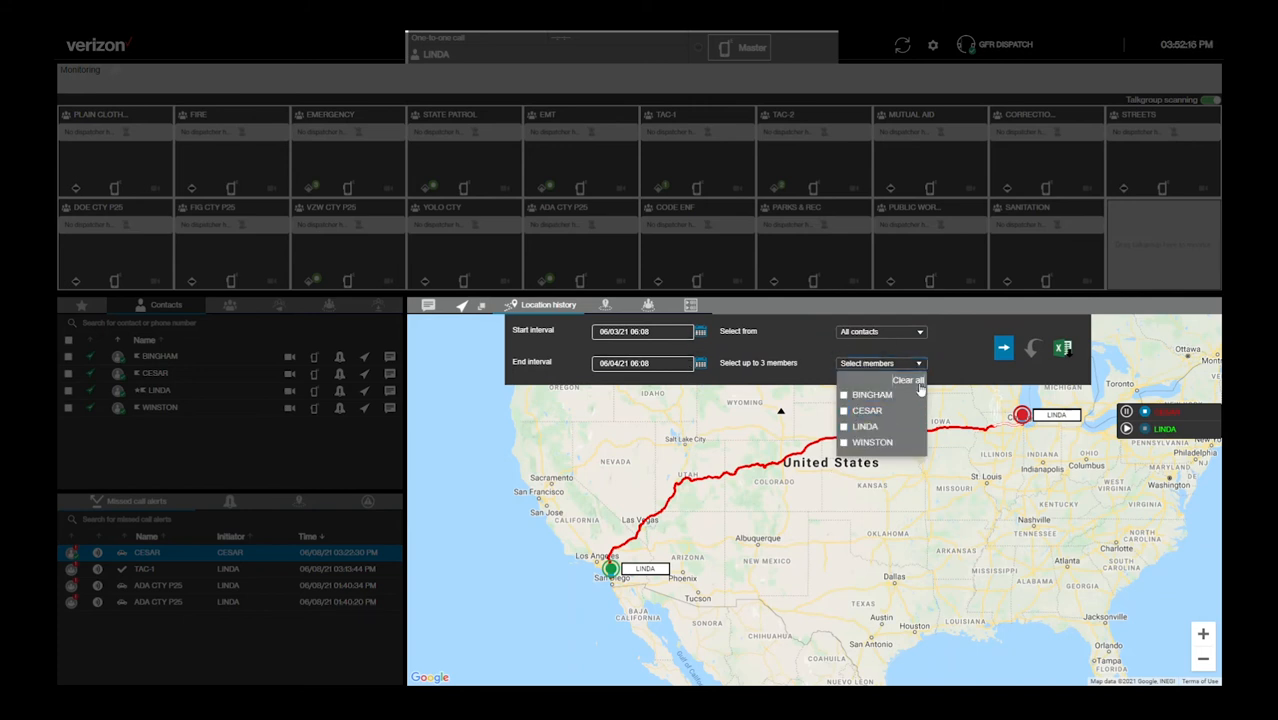
click(866, 410)
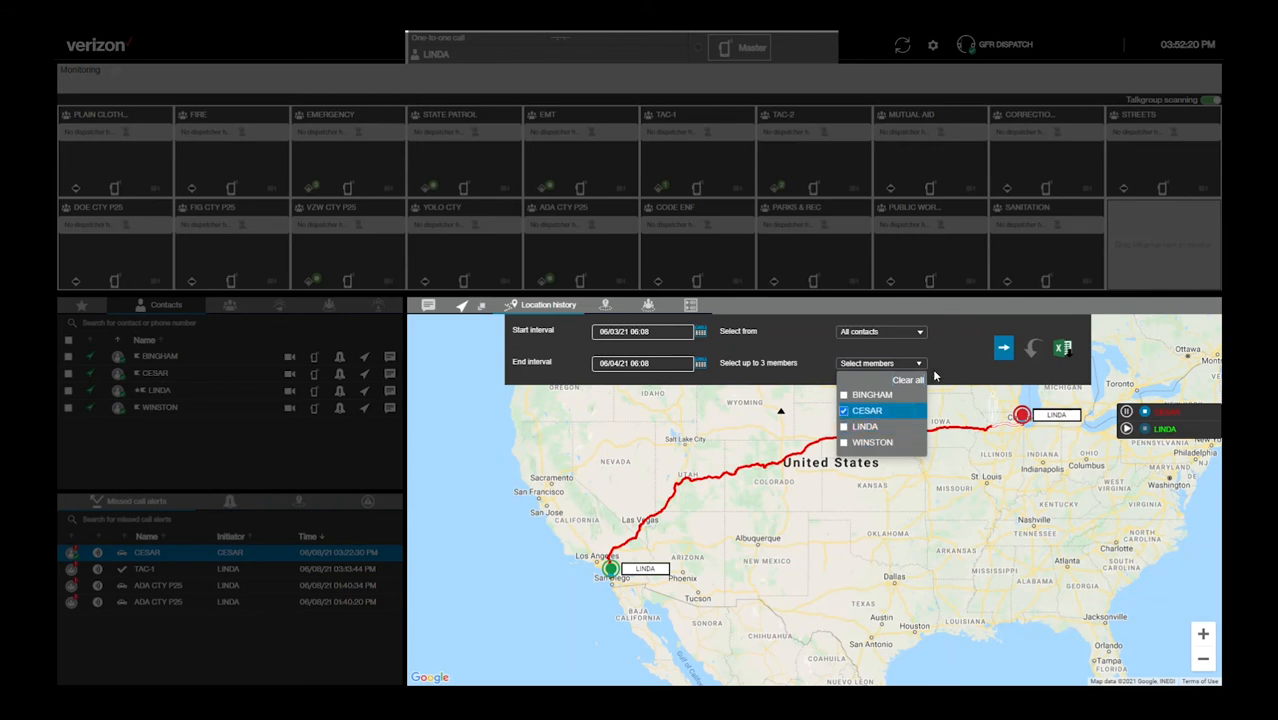
click(1003, 347)
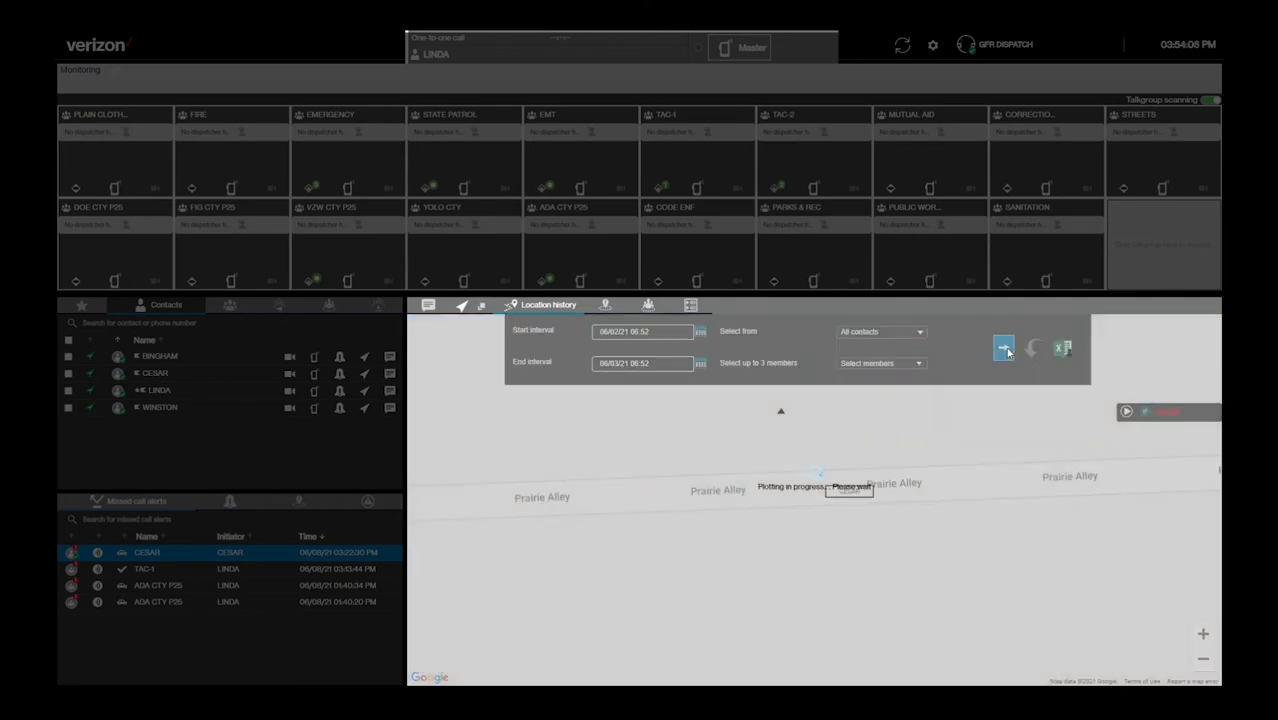
- Plot CESAR's downtown Chicago location history and export it as a CSV file
click(1003, 347)
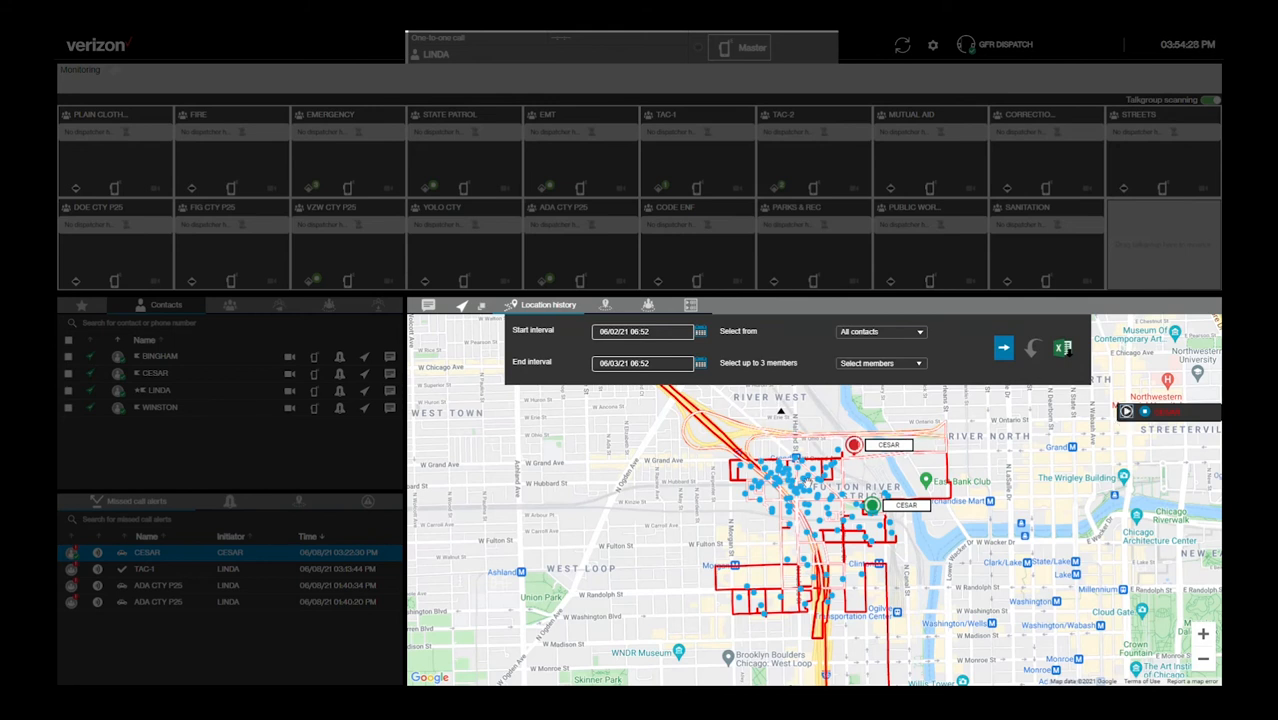
click(781, 411)
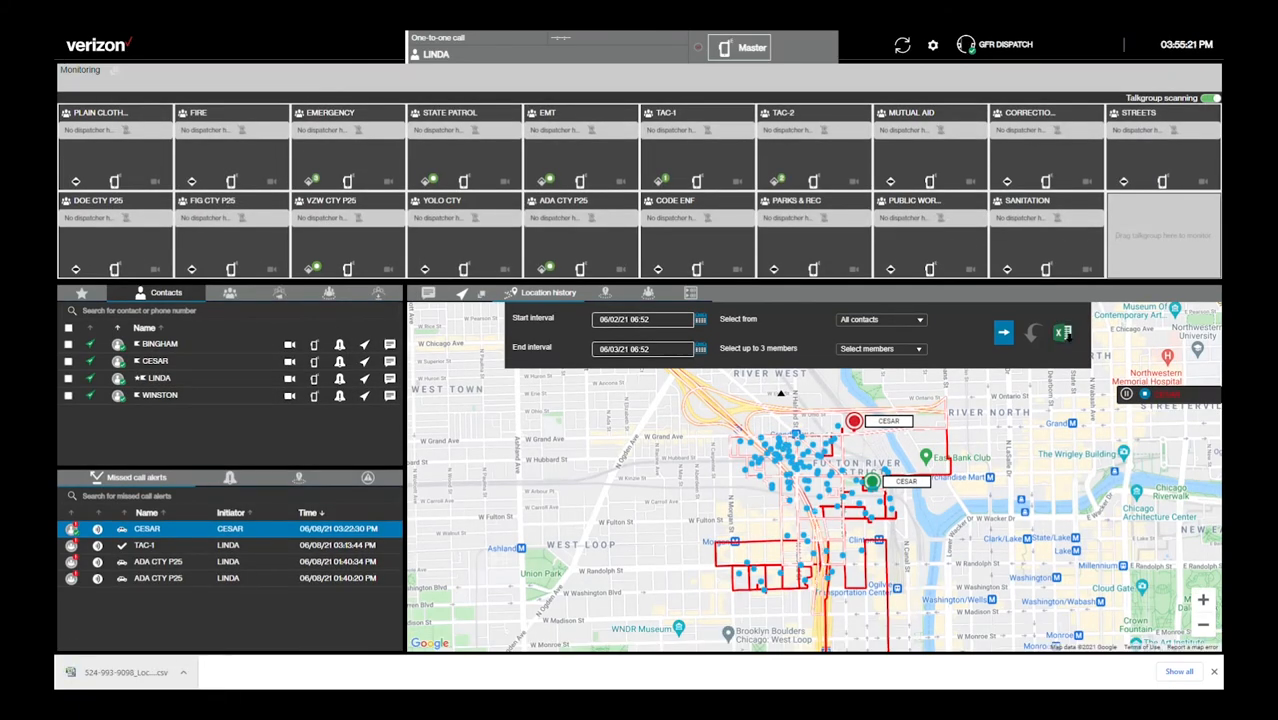
click(1063, 332)
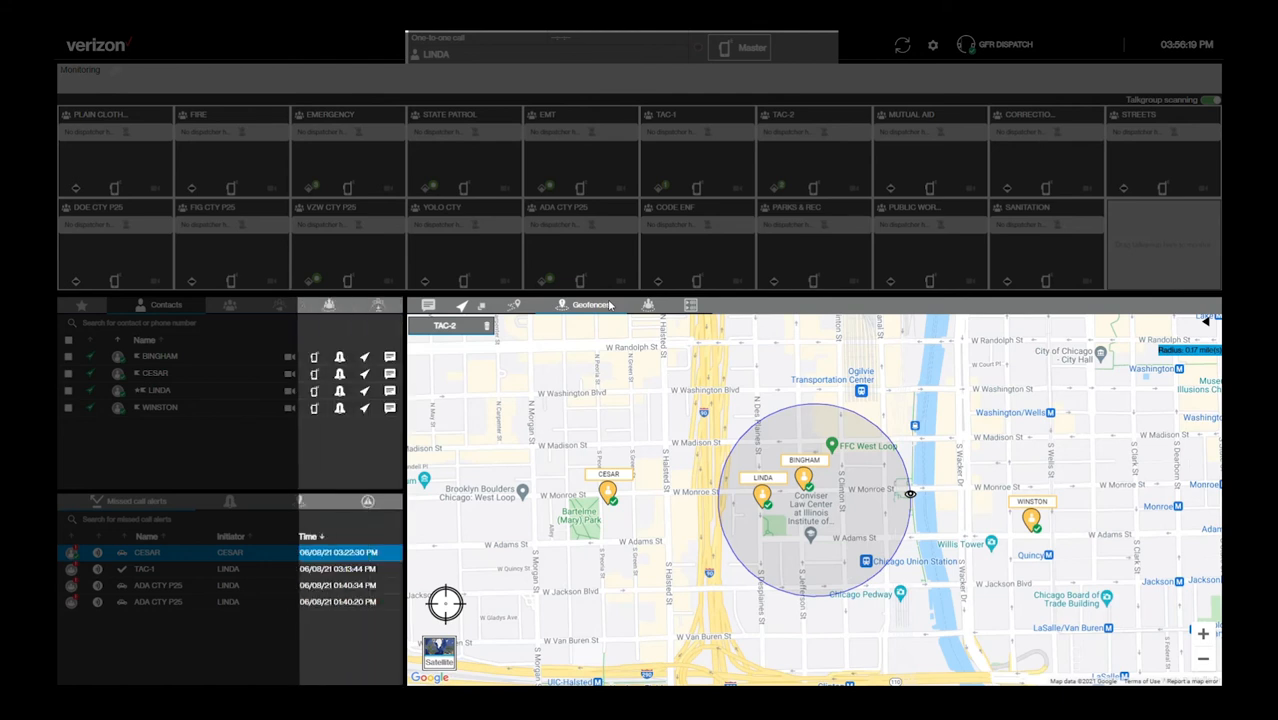
- Start a new TAC-1 geofence and search the map for 'chicago' to draw the circle
click(207, 305)
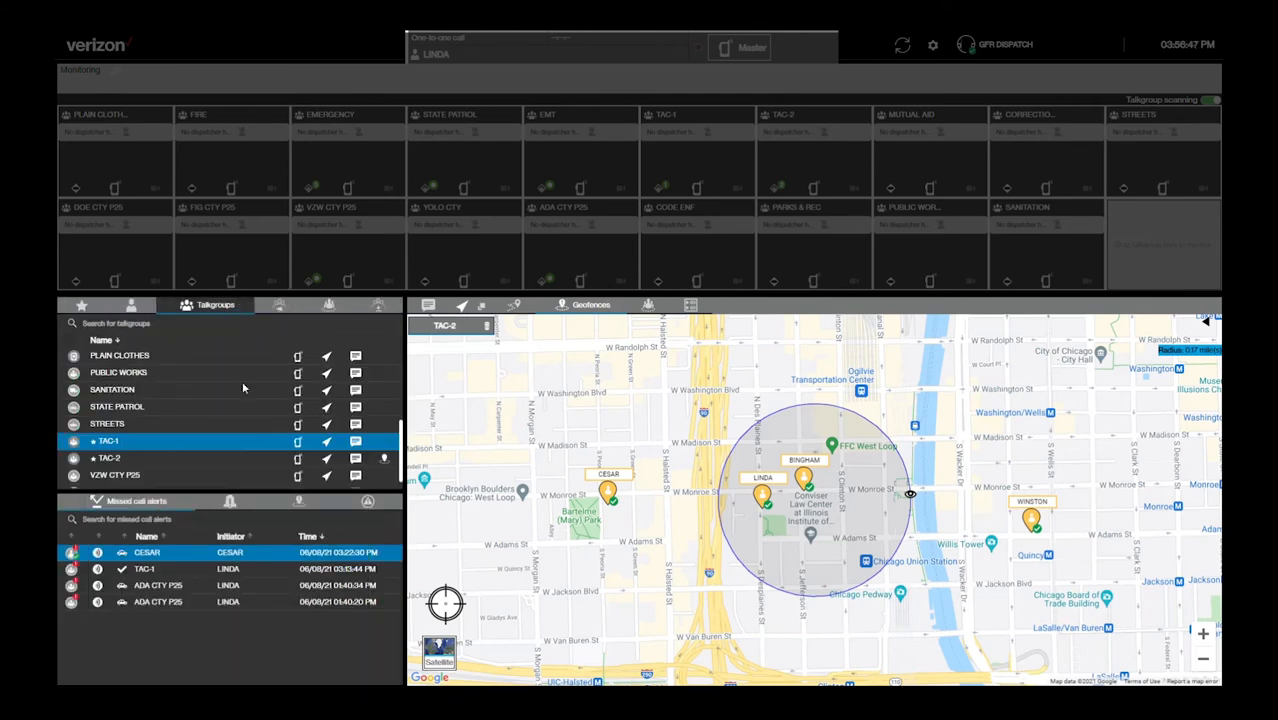
right_click(108, 458)
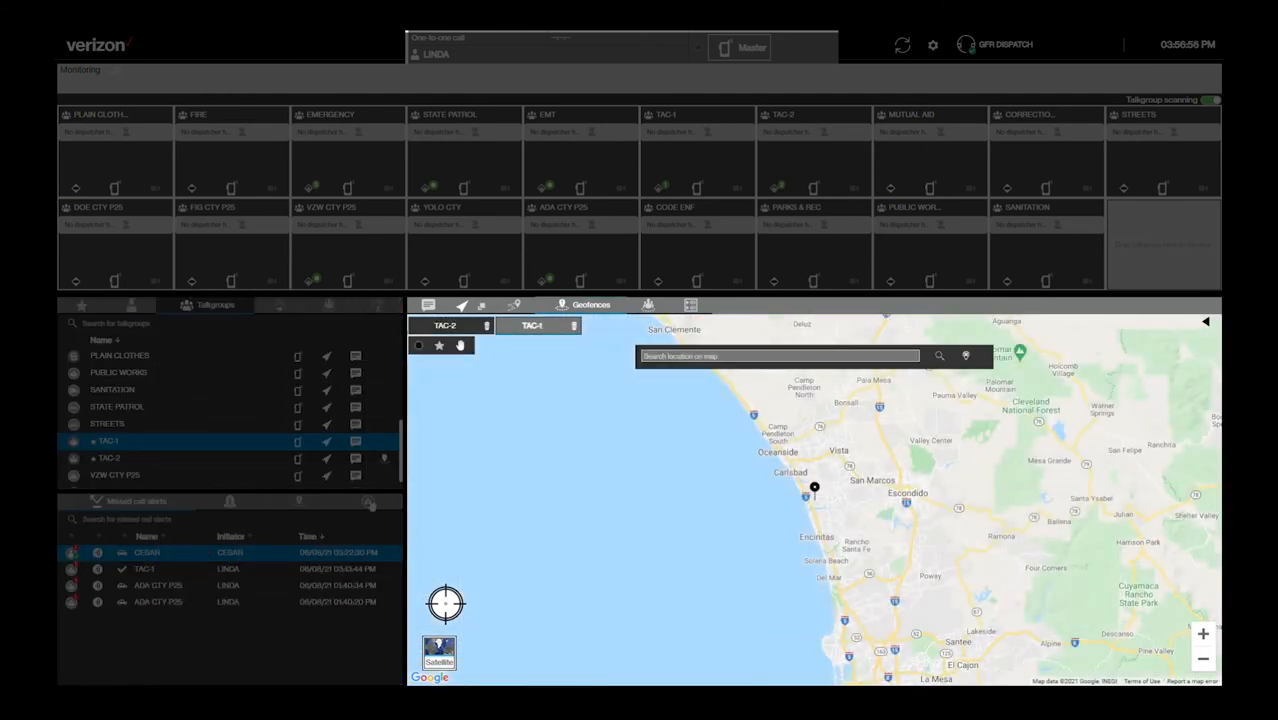
text(chicago)
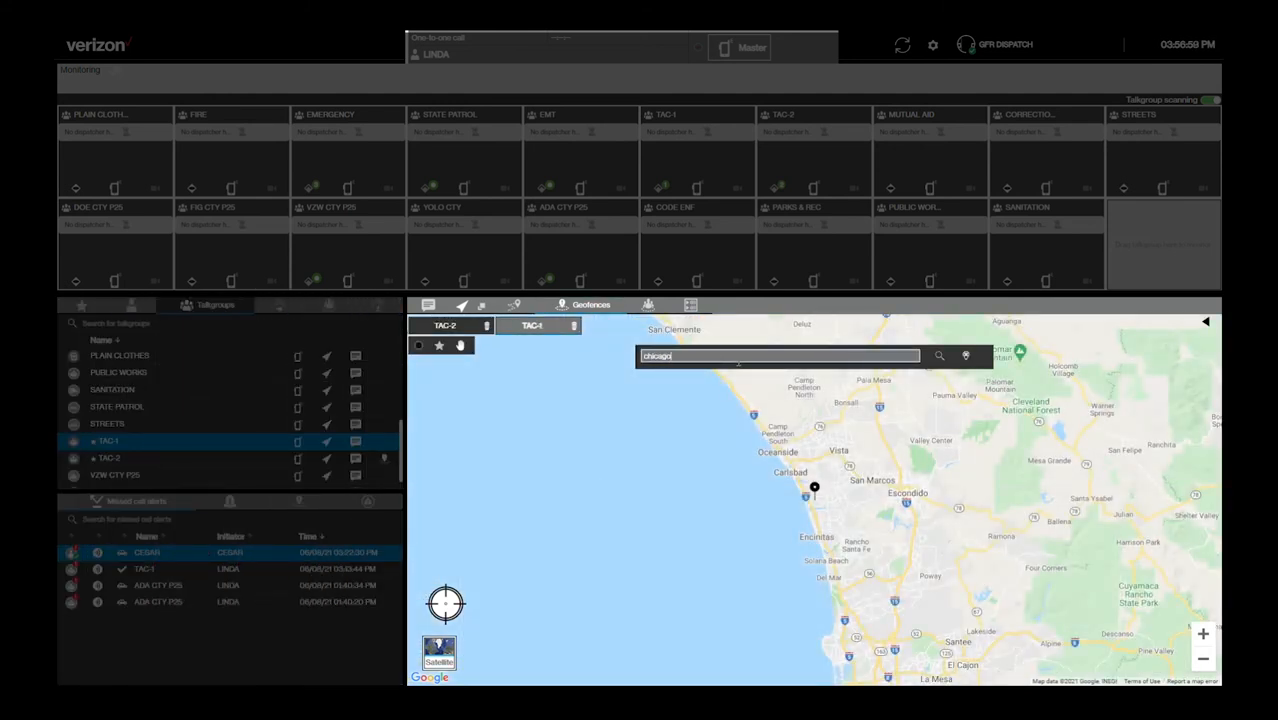
click(938, 356)
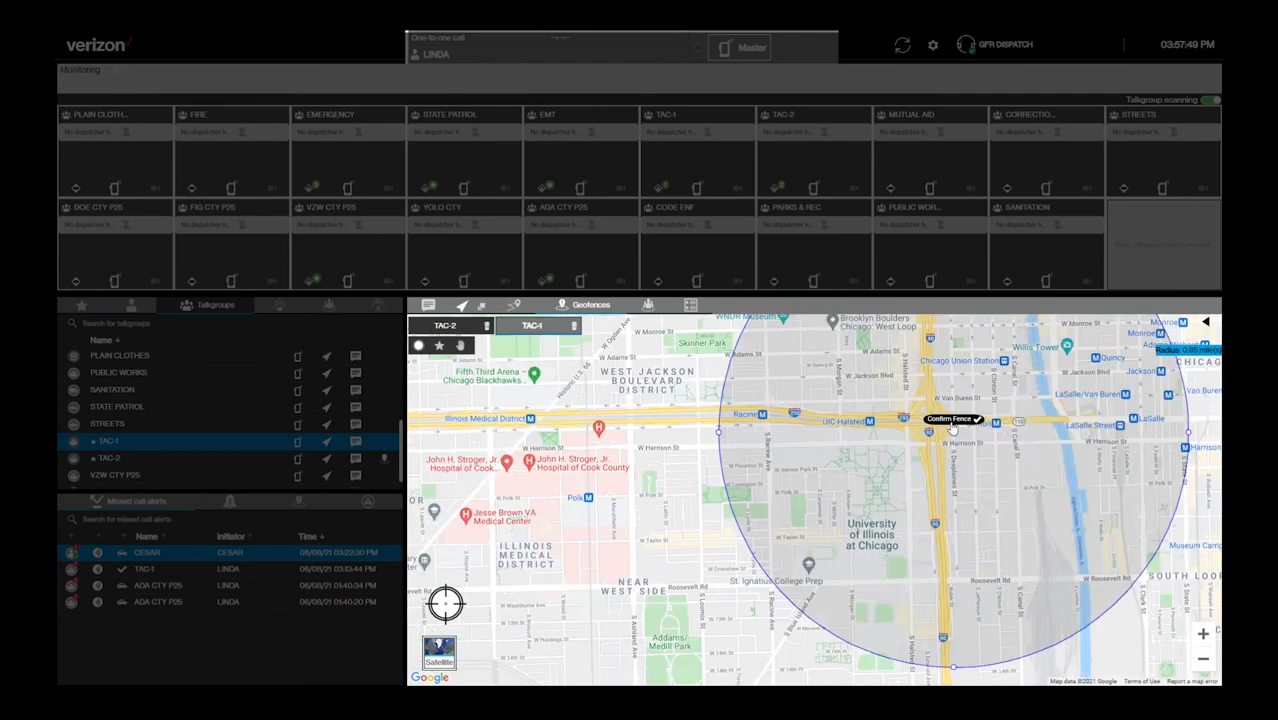
- Confirm the drawn circle, name the fence 'TAC 2', and save it
click(952, 418)
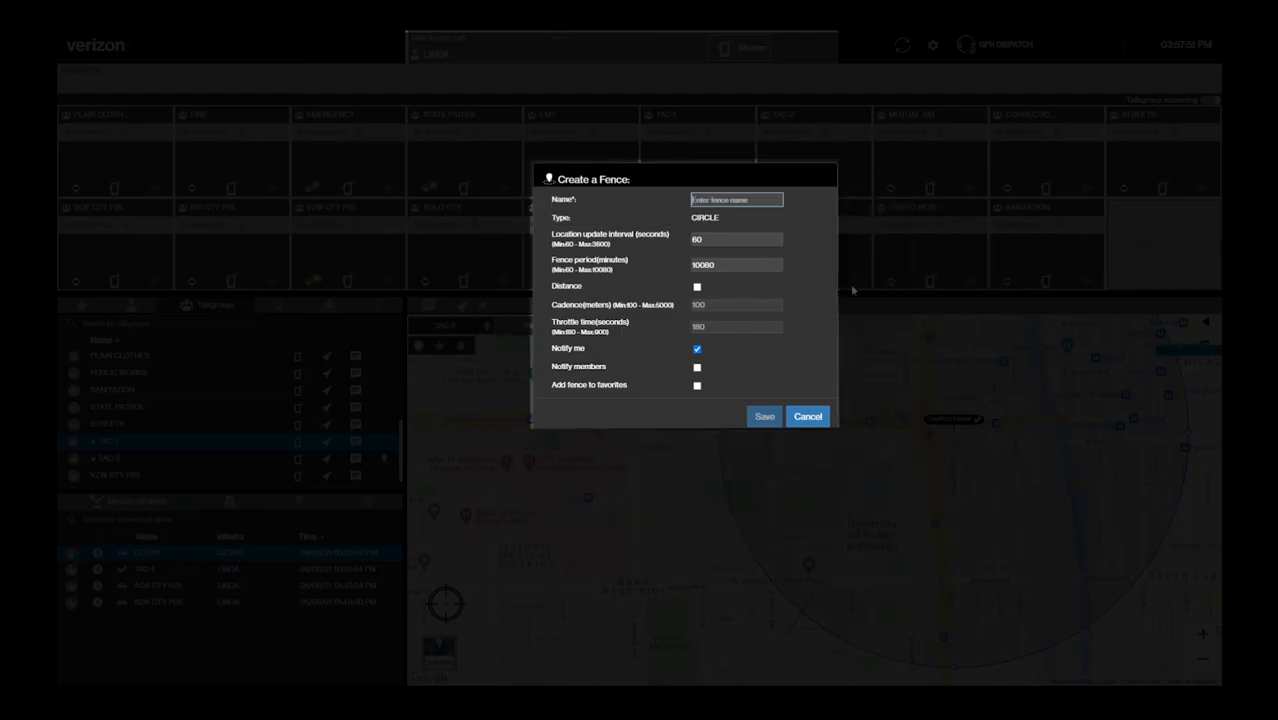
click(737, 199)
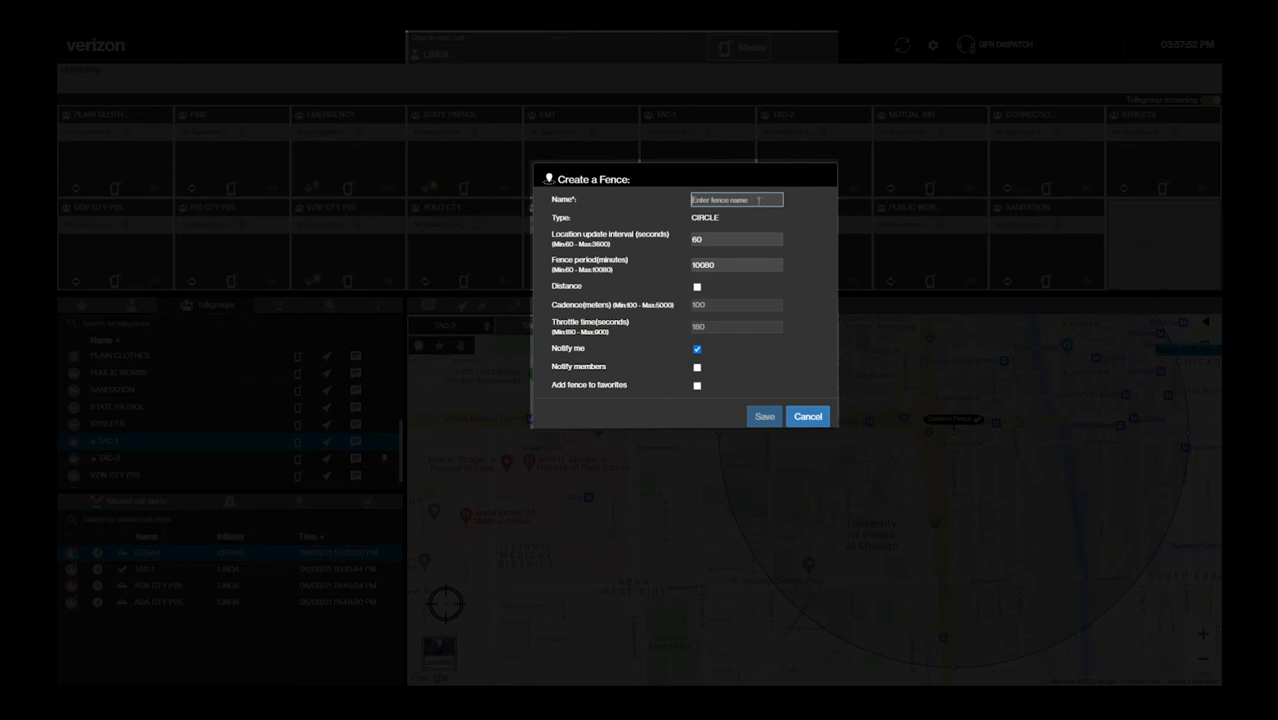
text(TAC 2)
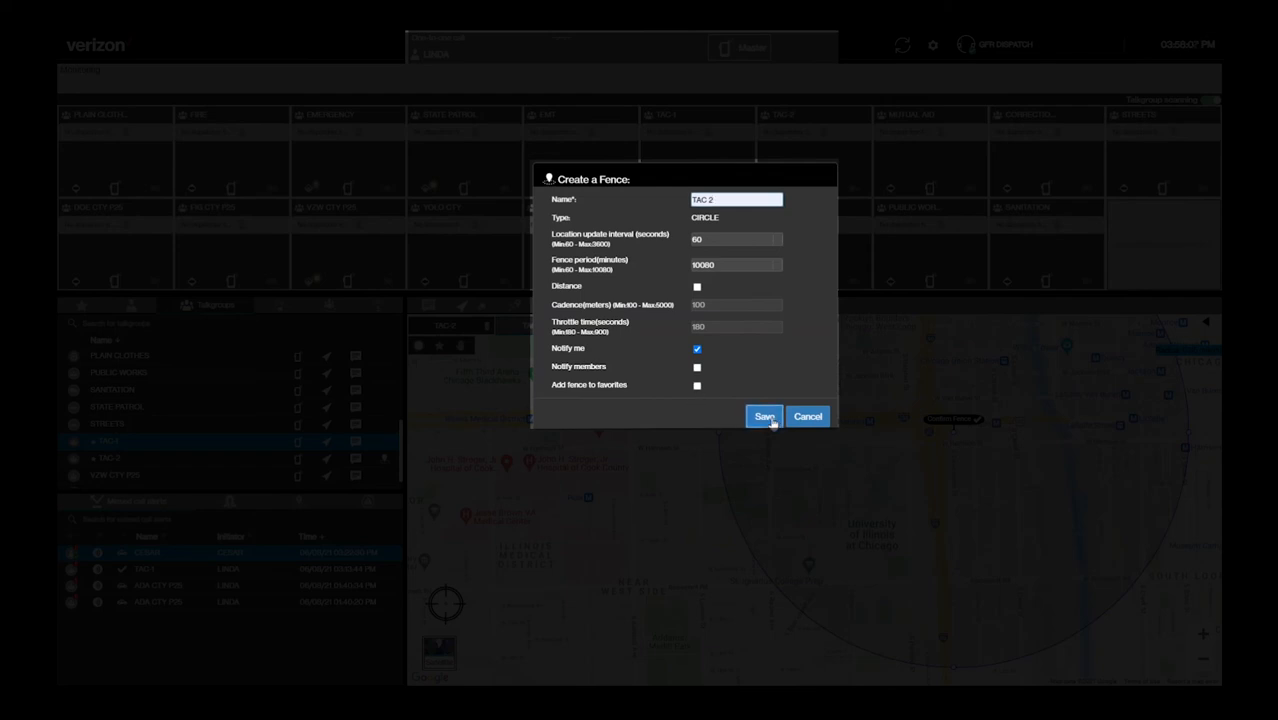
click(764, 416)
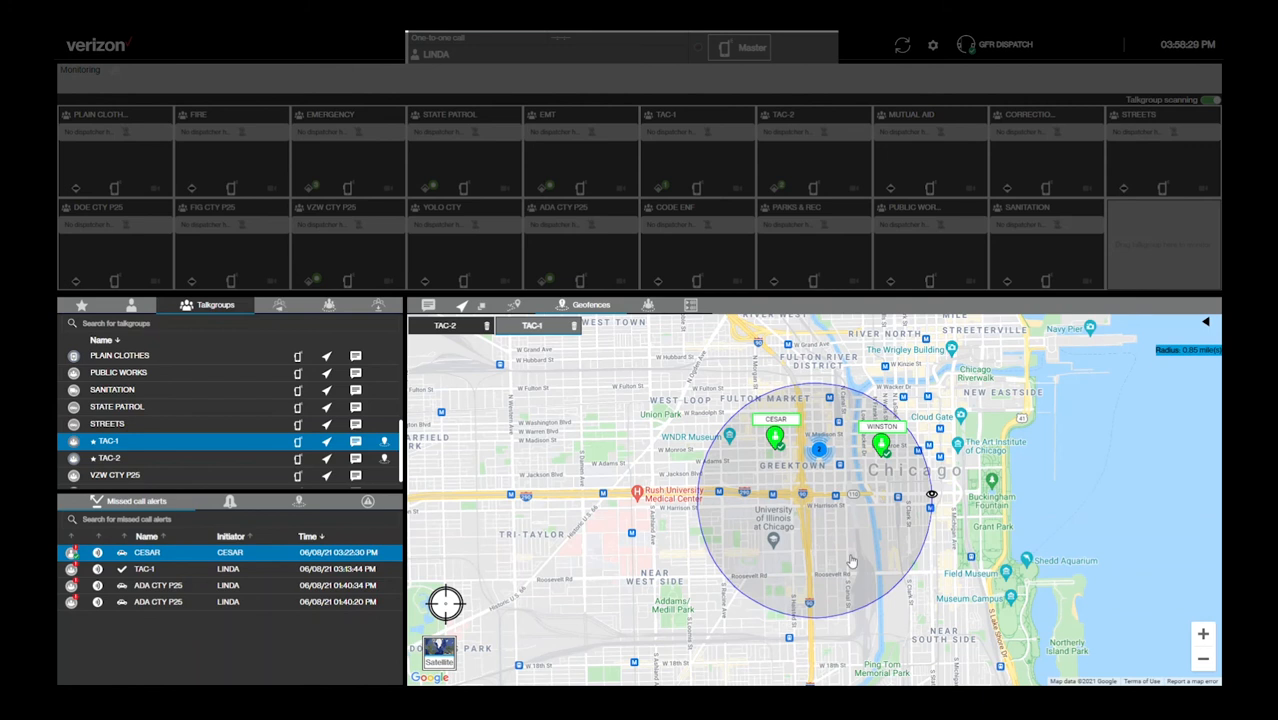
- Show the Geofence alerts list beside the map of located users
click(275, 501)
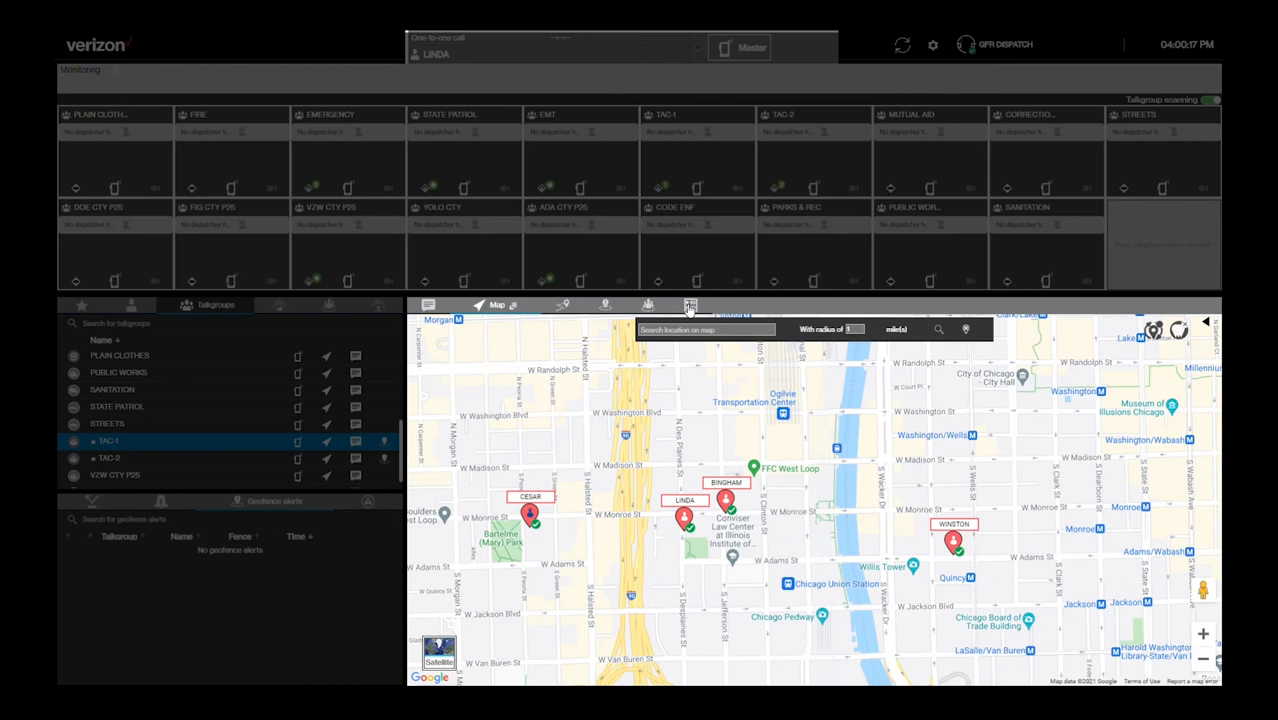
- Open Geofence logs and set the Event filter to Out of fence
click(666, 305)
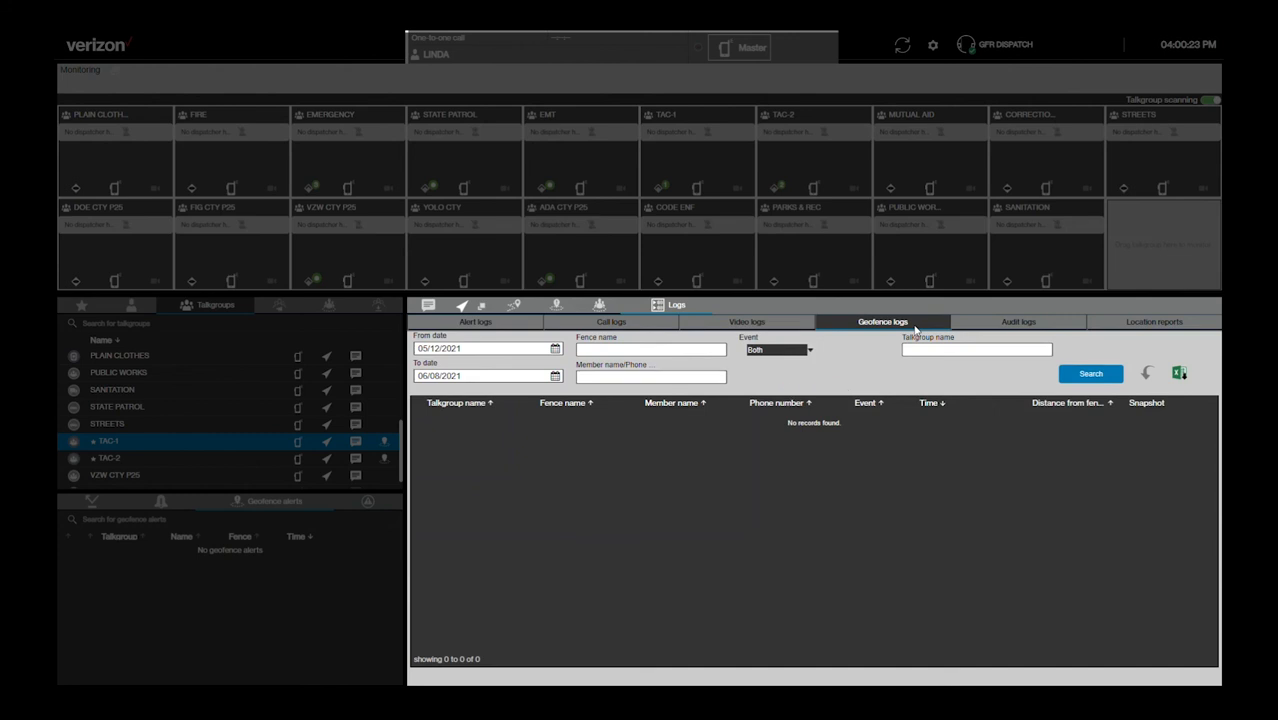
mouse_move(920, 370)
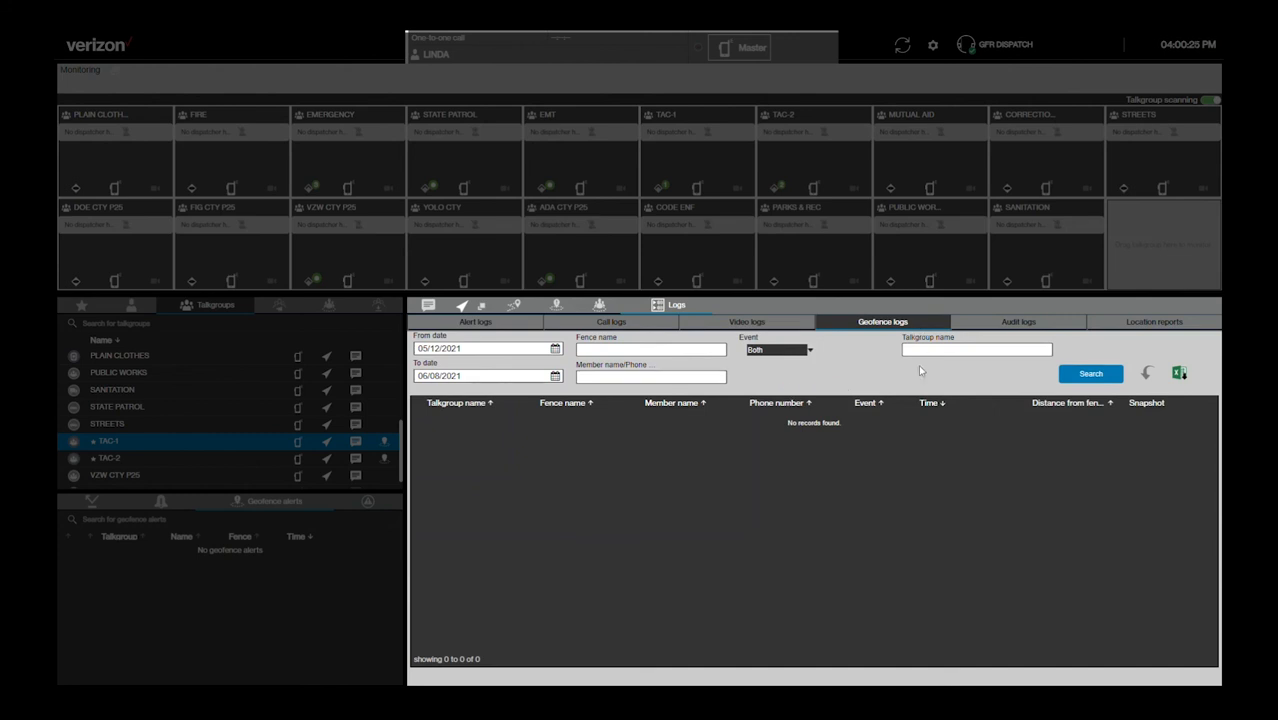
click(808, 349)
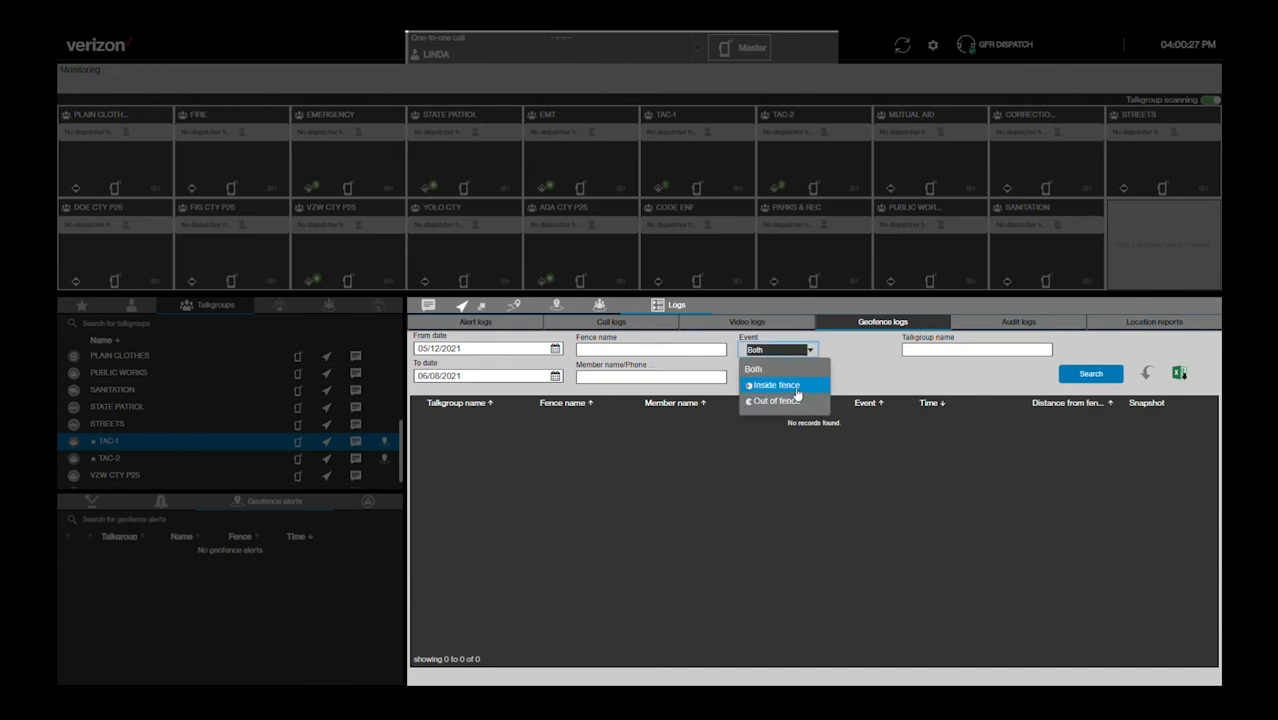
click(778, 400)
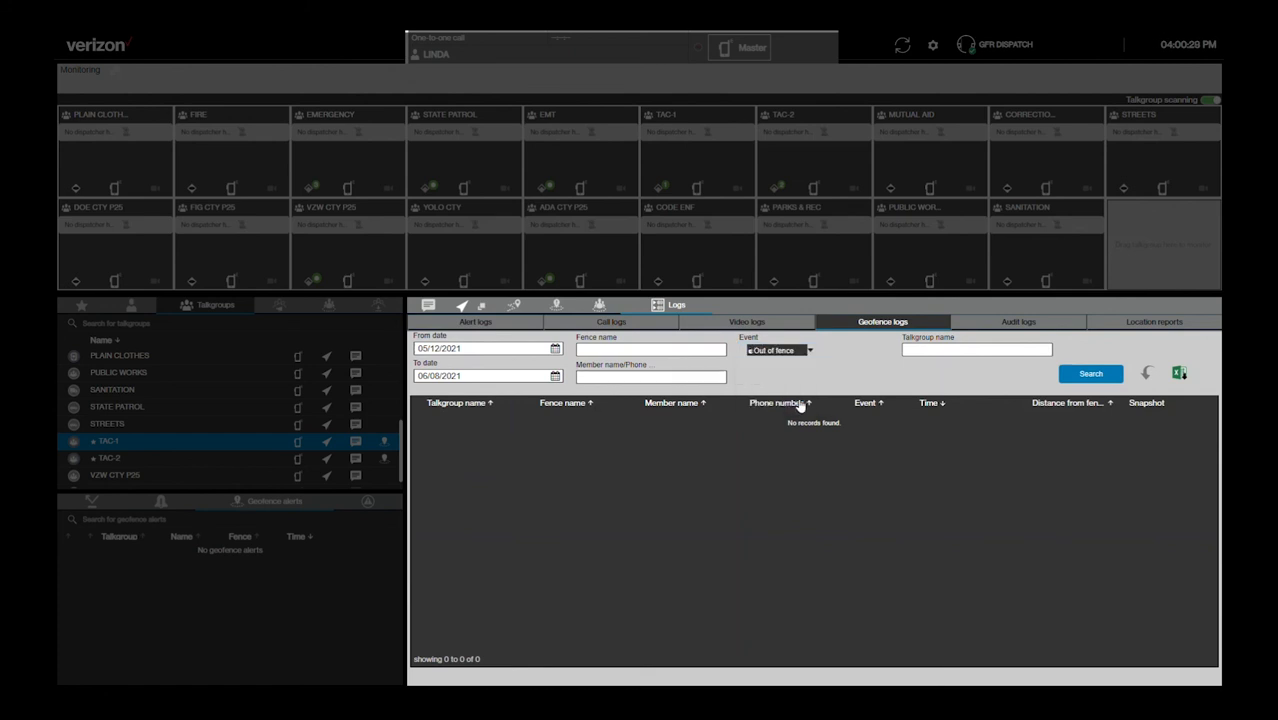
mouse_move(875, 402)
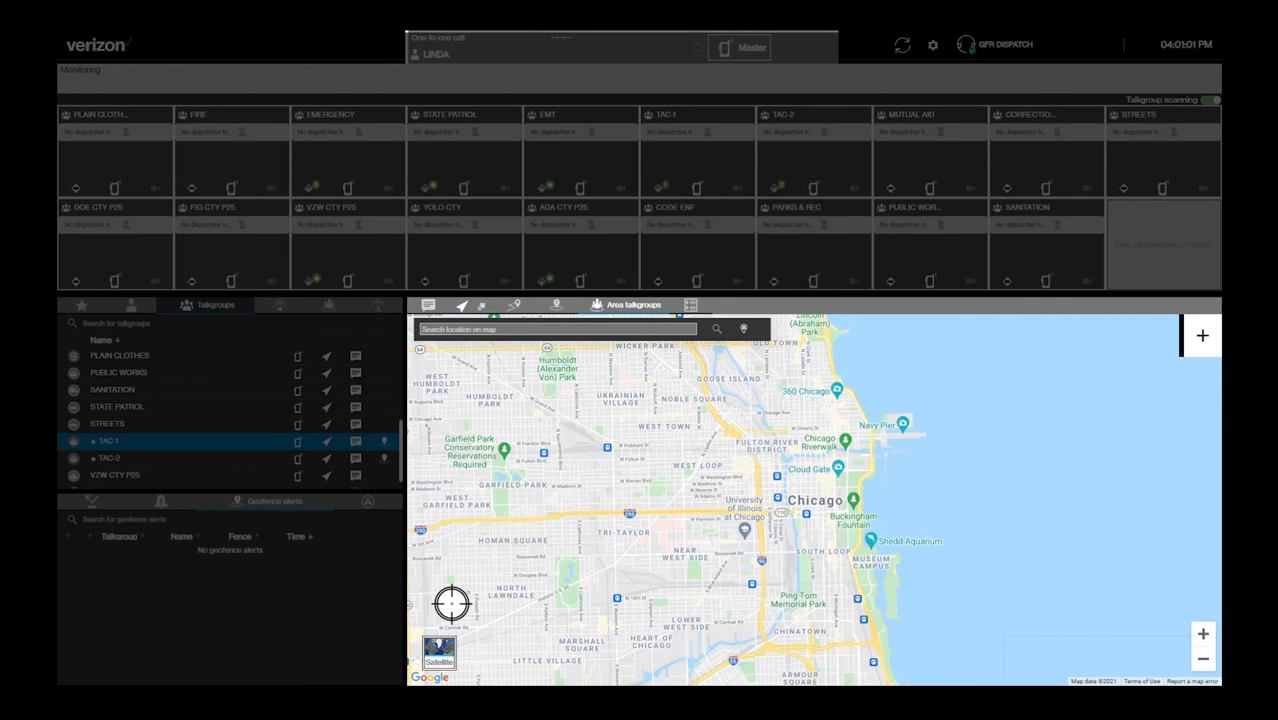
mouse_move(1195, 331)
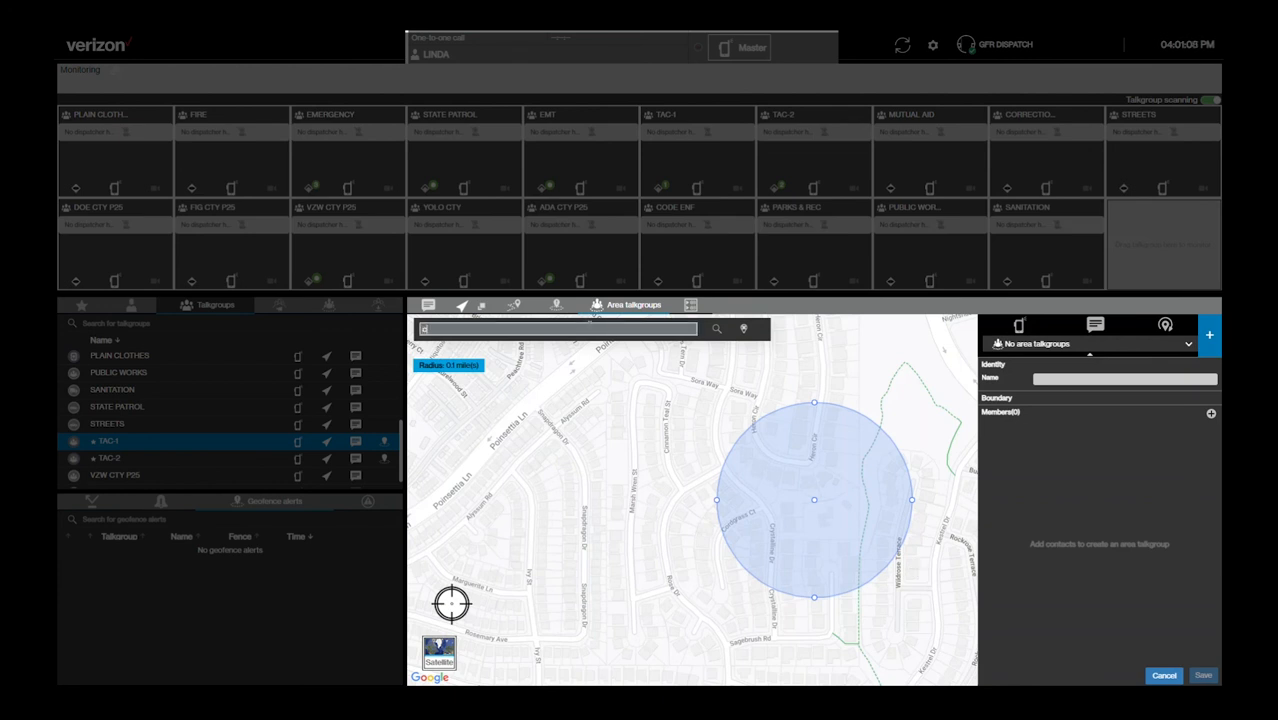
- Search 'chicago', add Winston, Linda, Cesar and Bingham, name it 'Chicago Group', and save
text(chicago)
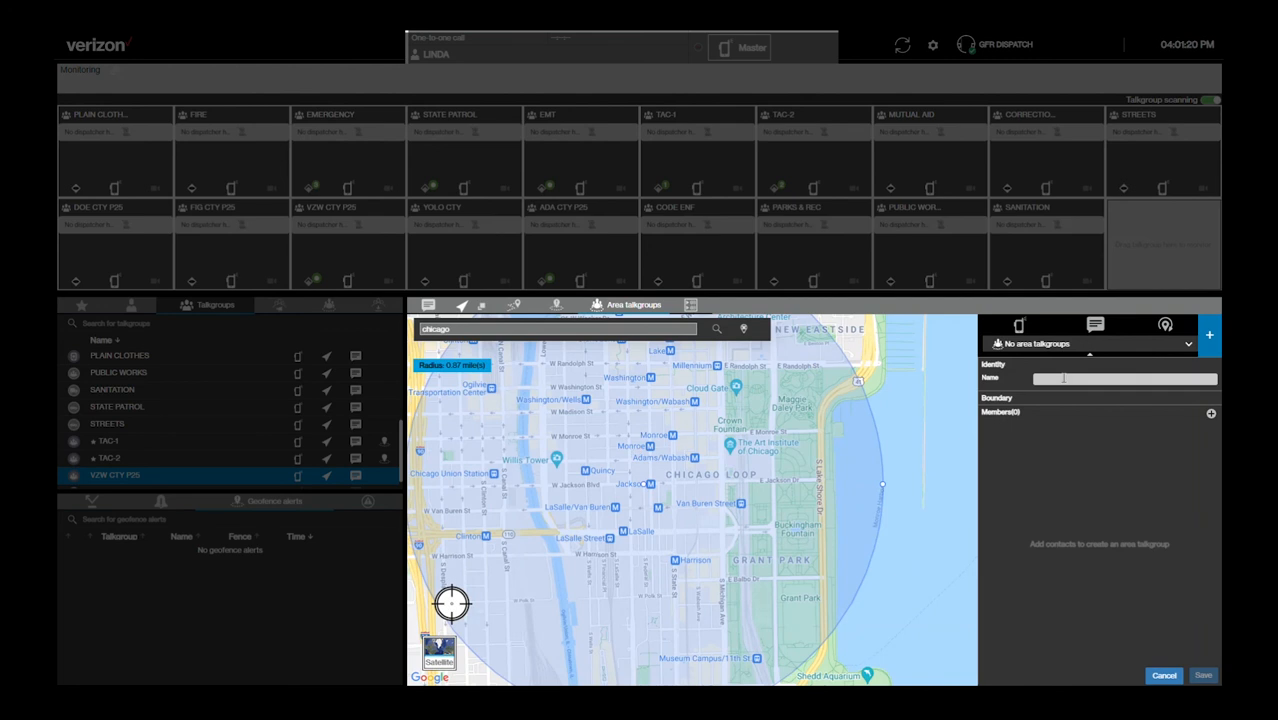
click(1210, 414)
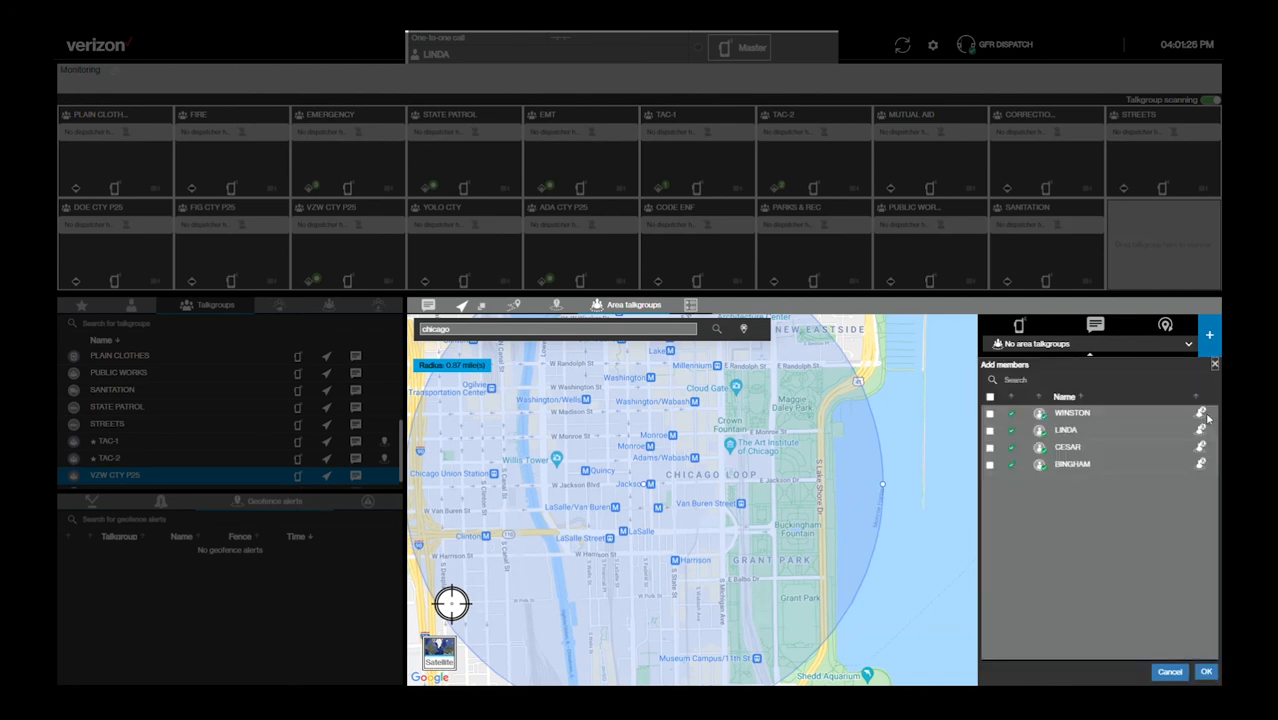
click(990, 397)
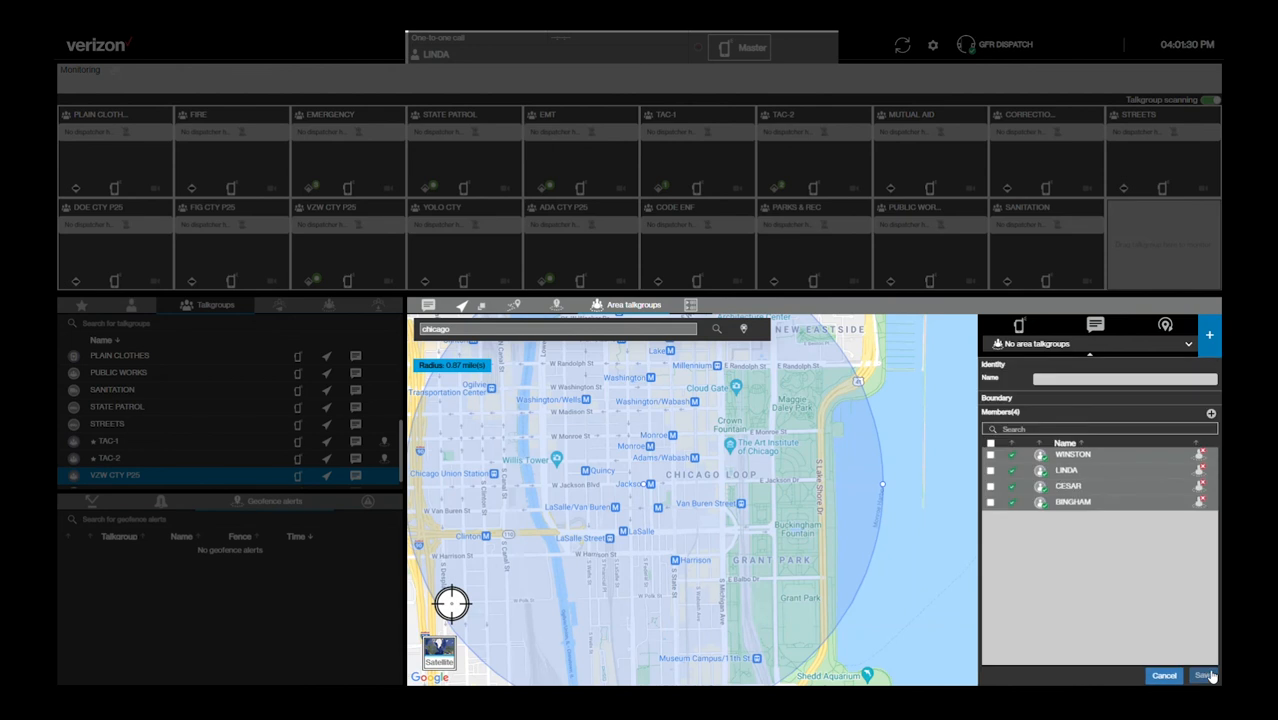
text(Chicago Group)
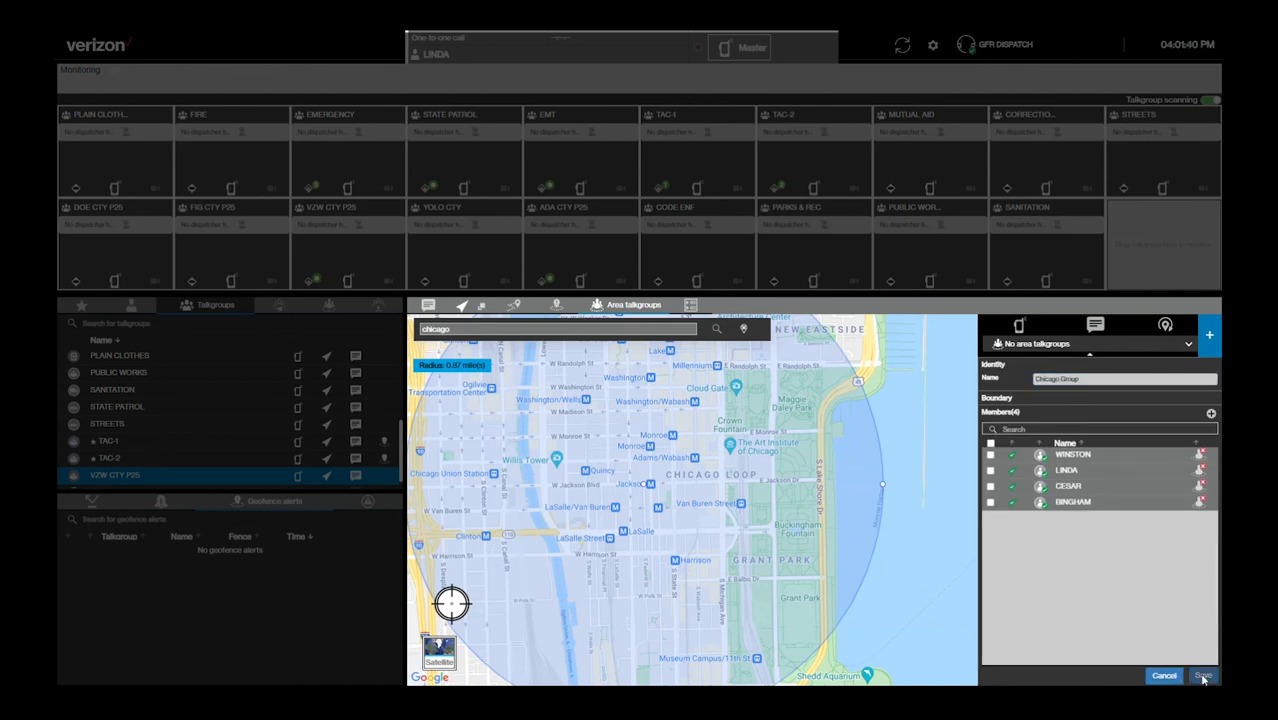
click(1204, 675)
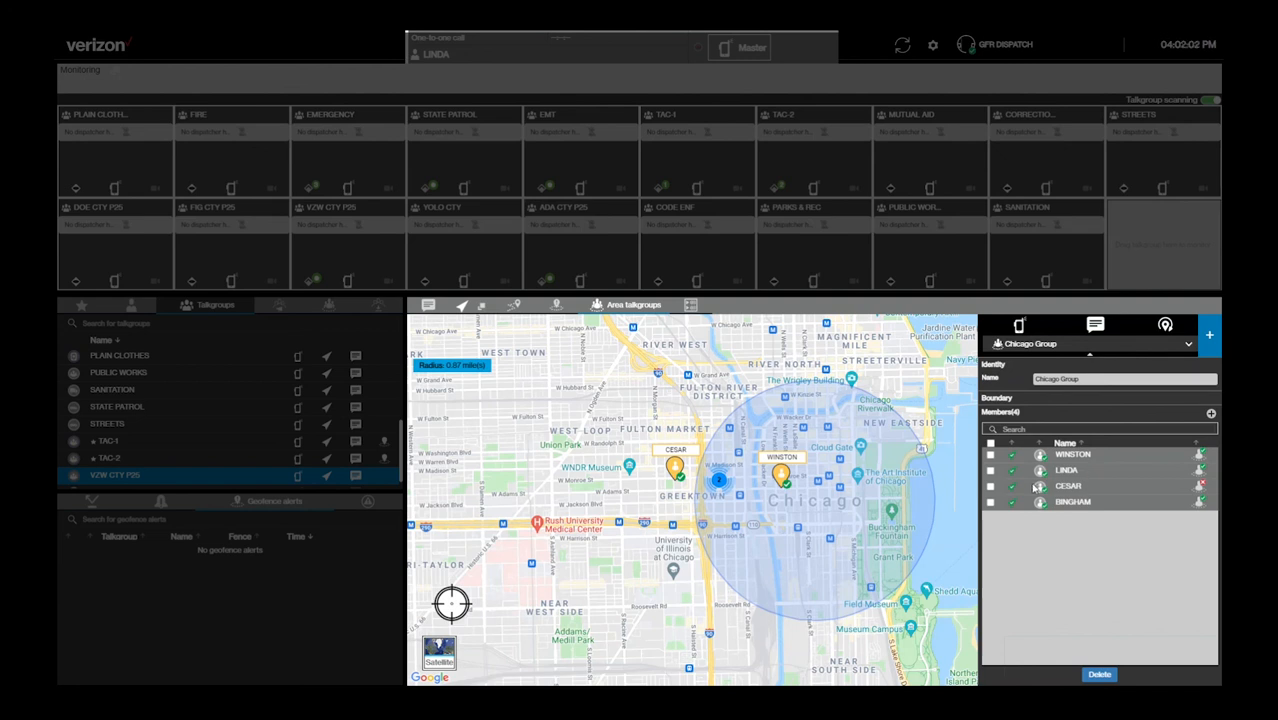
- Make Cesar a static member and the supervisor of Chicago Group
click(990, 486)
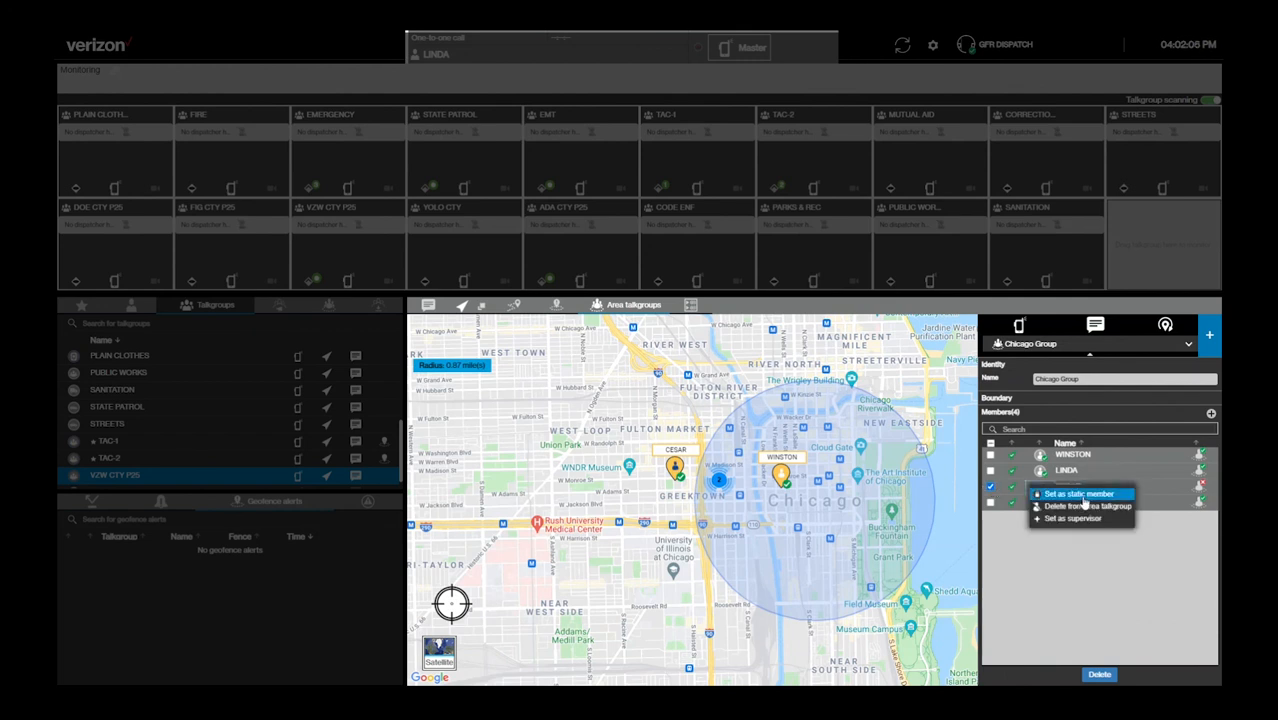
click(1078, 493)
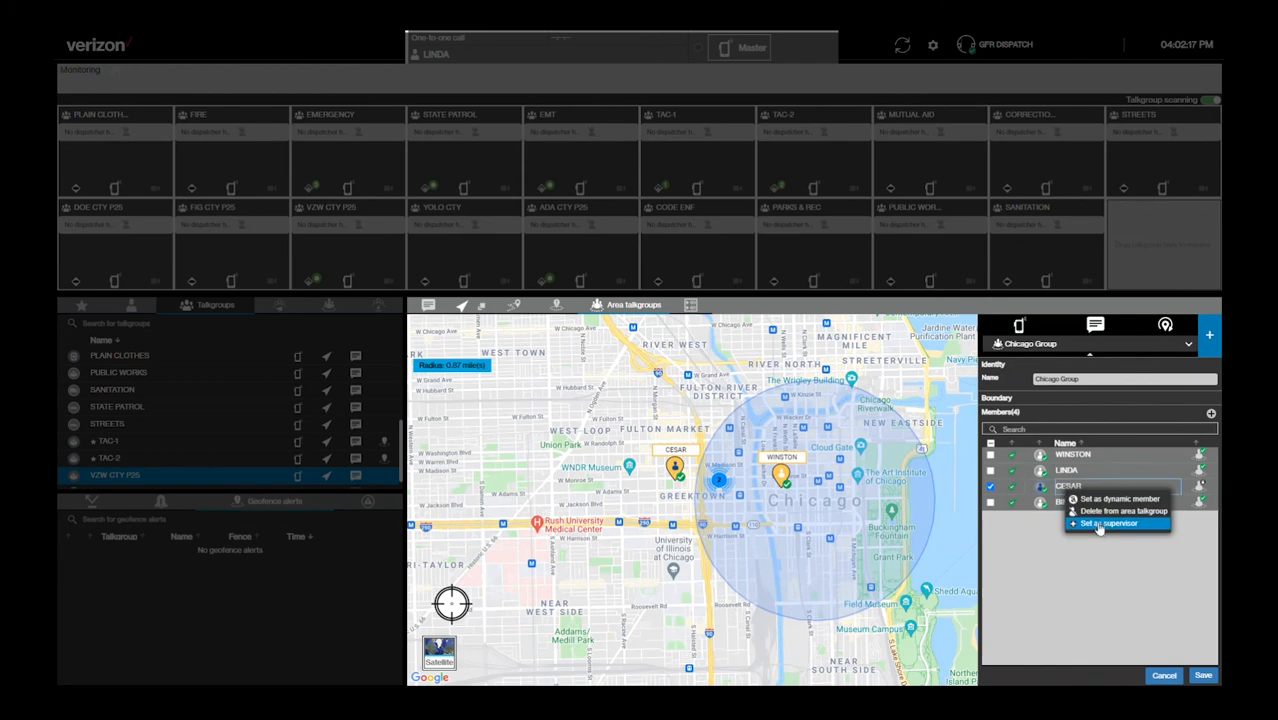
click(1108, 523)
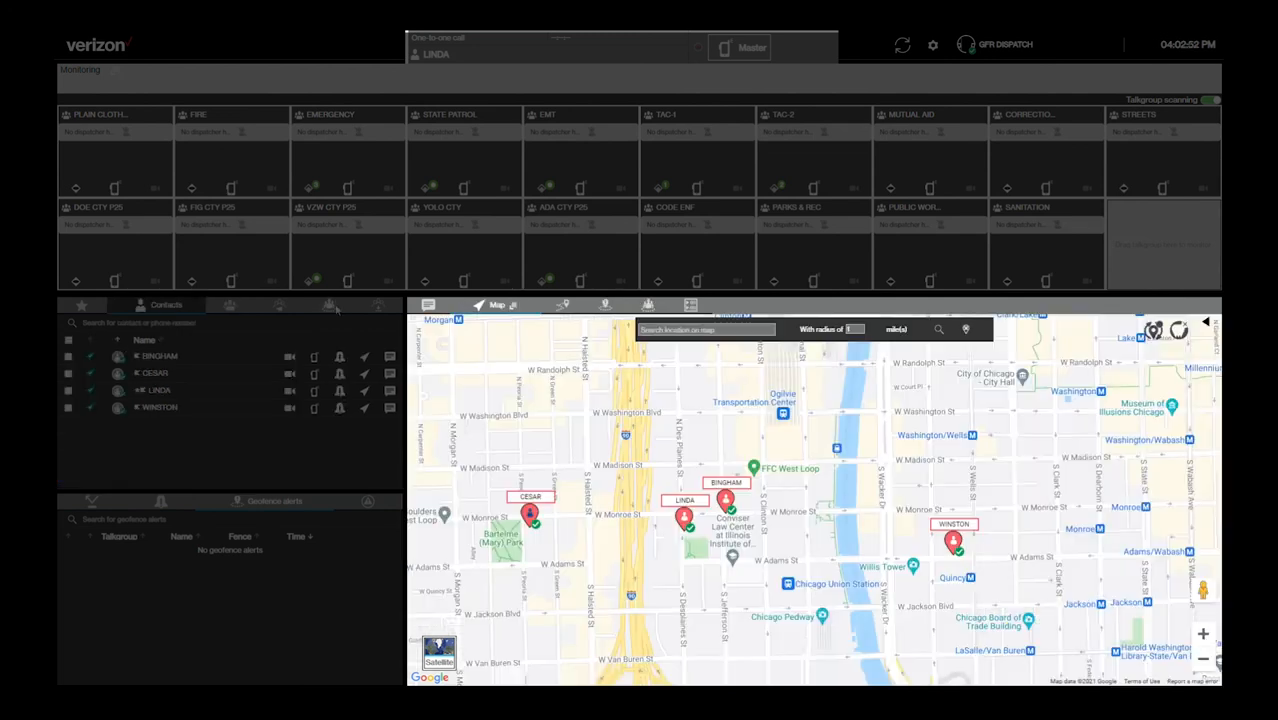
- Select Chicago Group among the saved area talkgroups and start talking with Master PTT
click(278, 305)
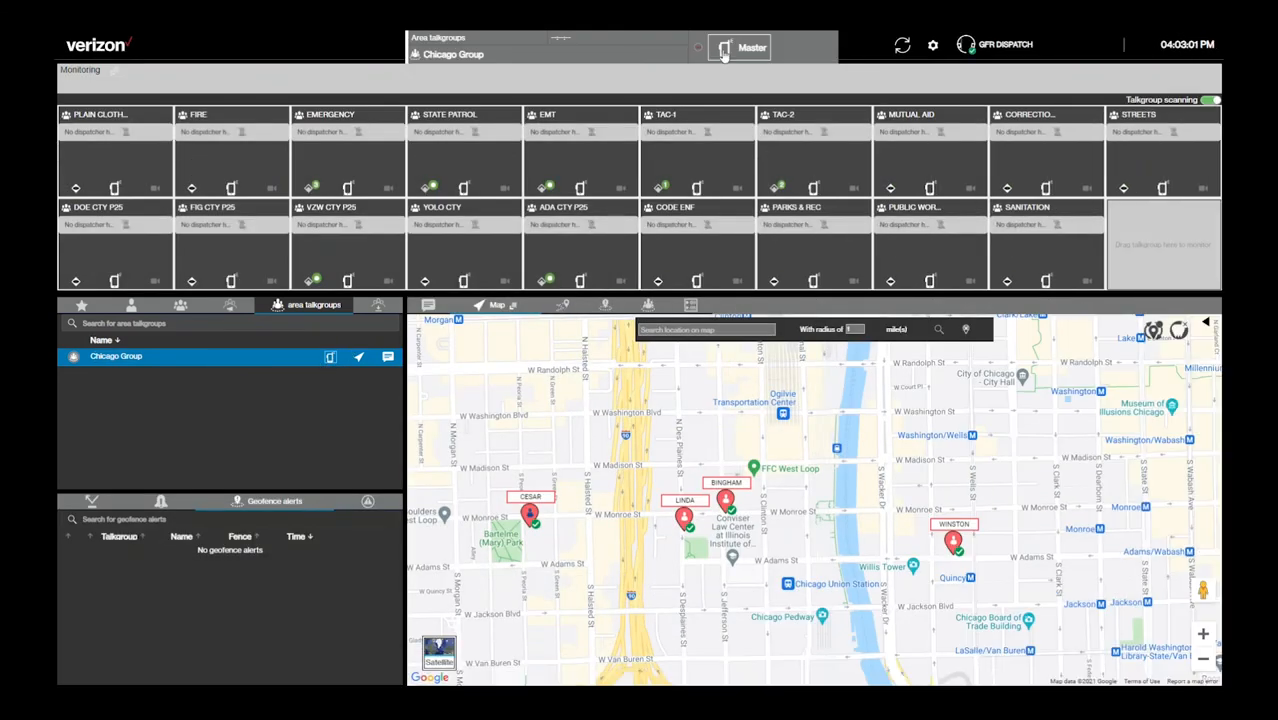
click(740, 47)
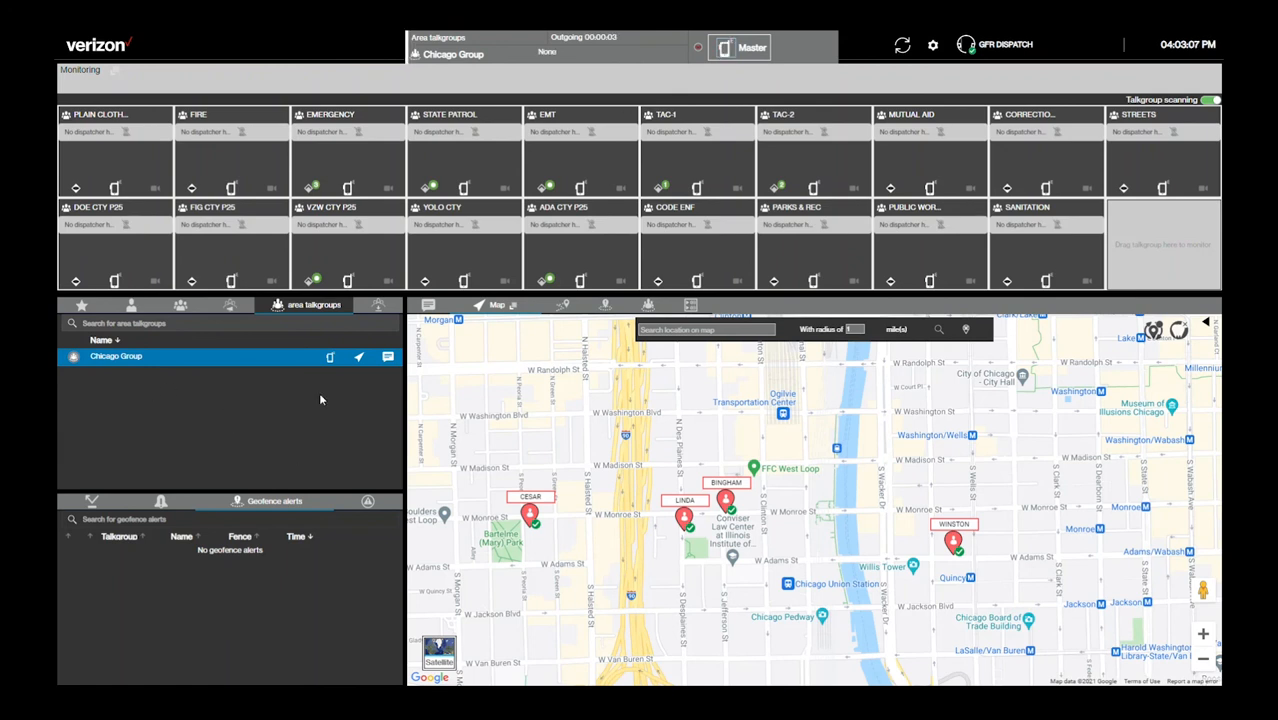
mouse_move(359, 357)
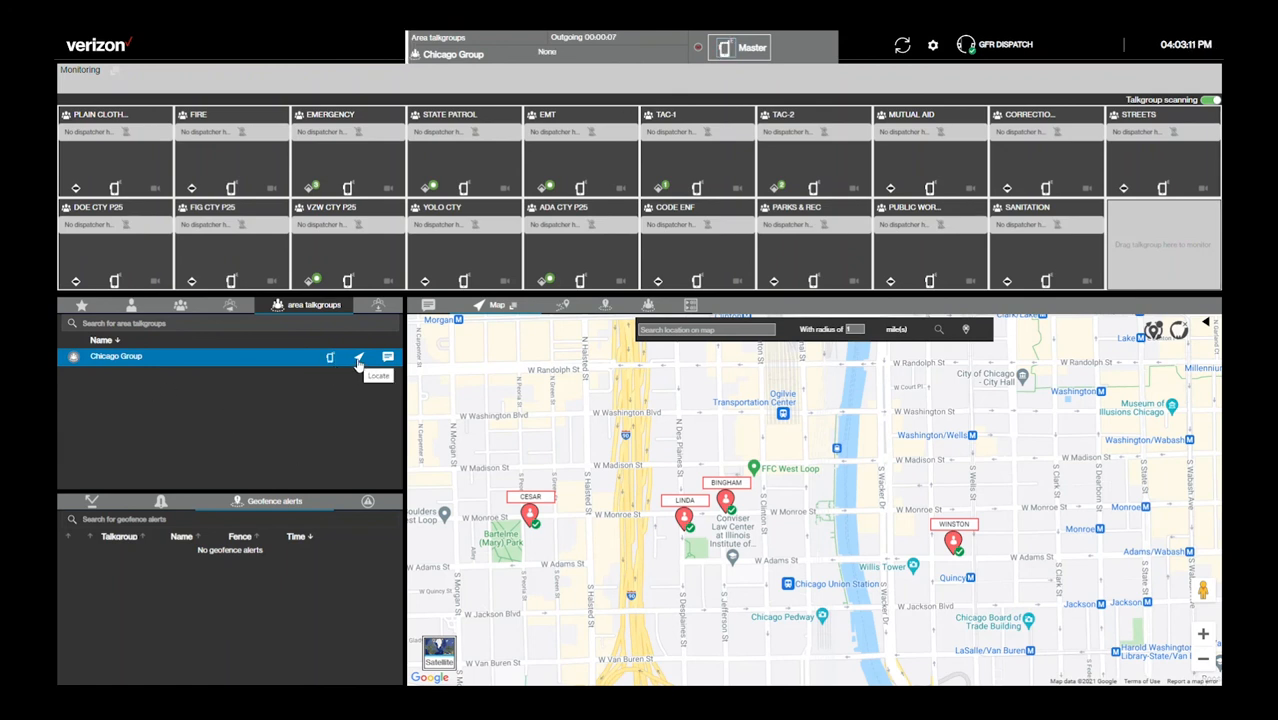
mouse_move(389, 357)
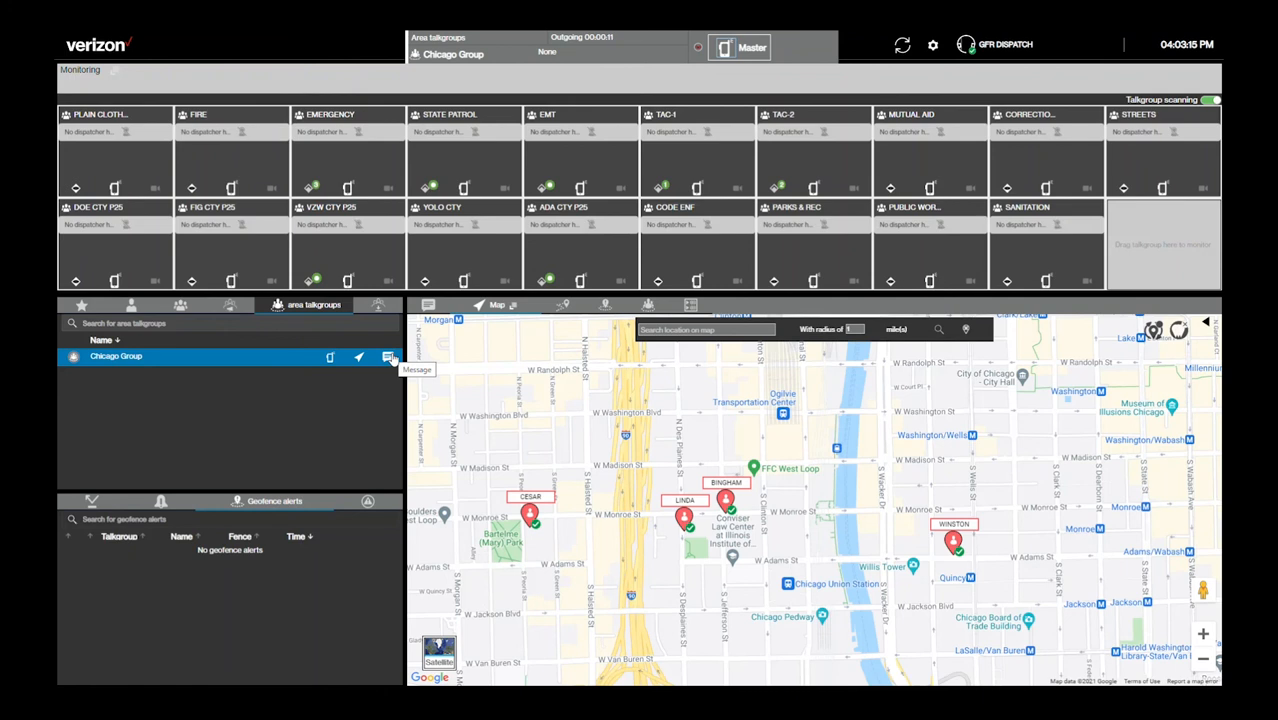